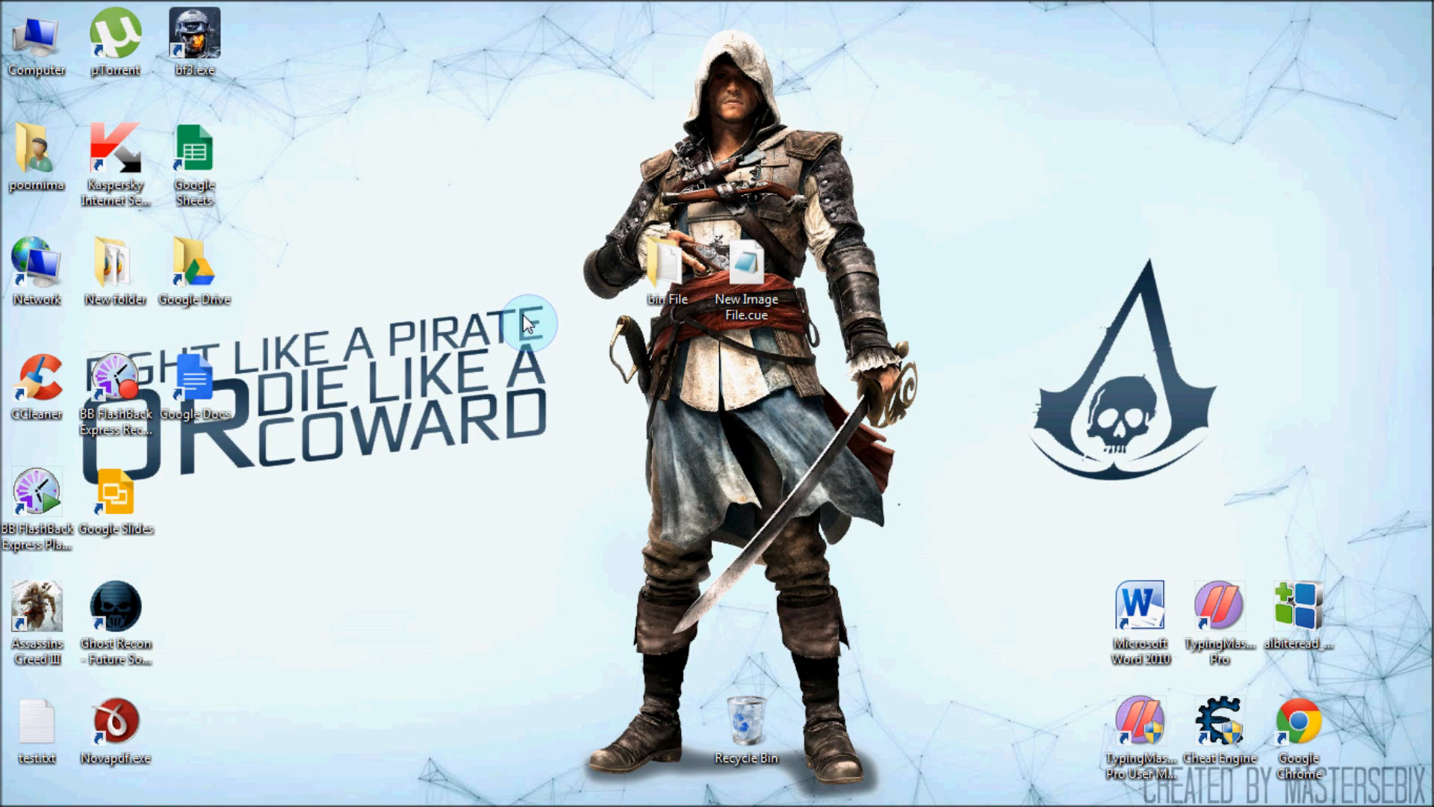
pyautogui.moveTo(535, 292)
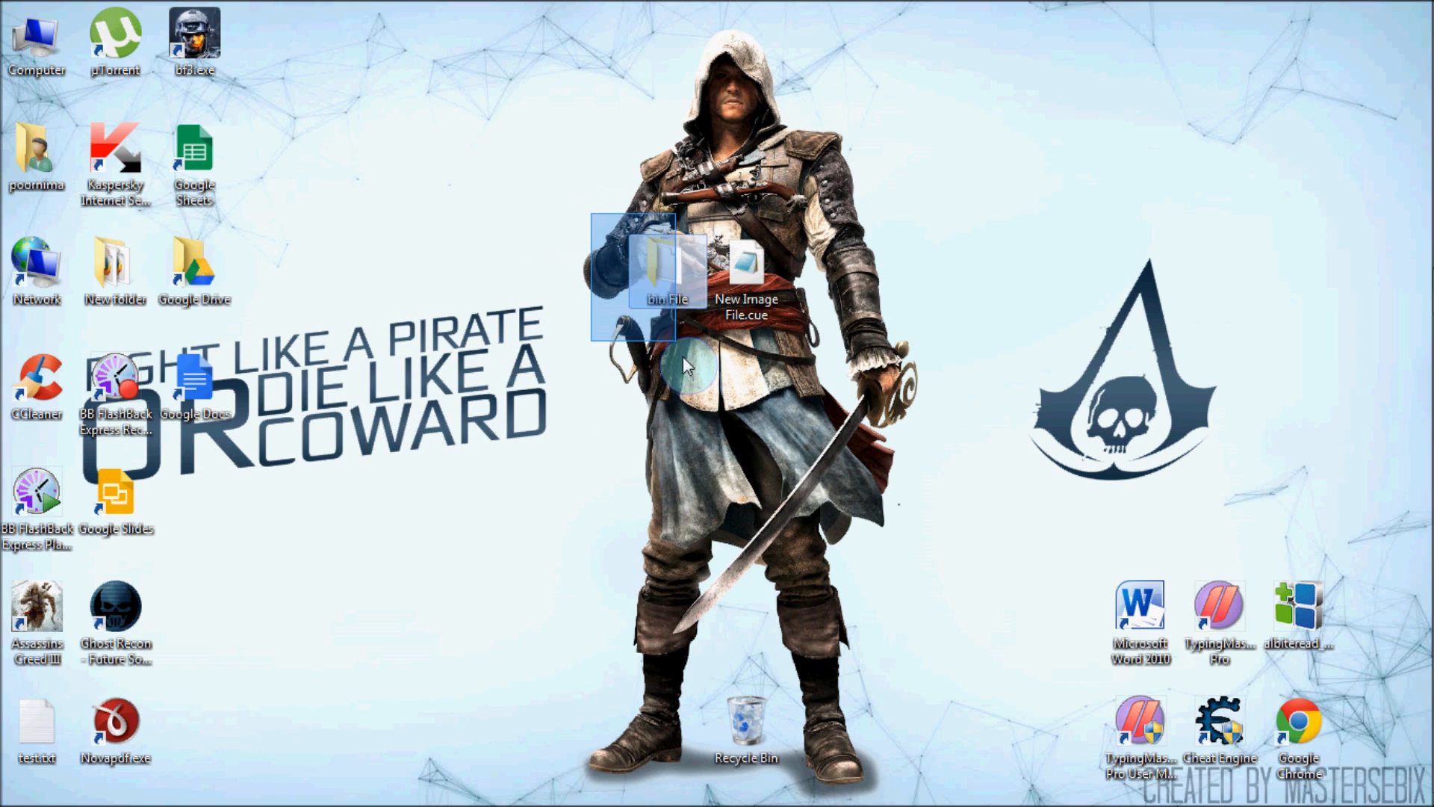
# - Open the bin File folder and create a new empty text document inside it
pyautogui.doubleClick(651, 265)
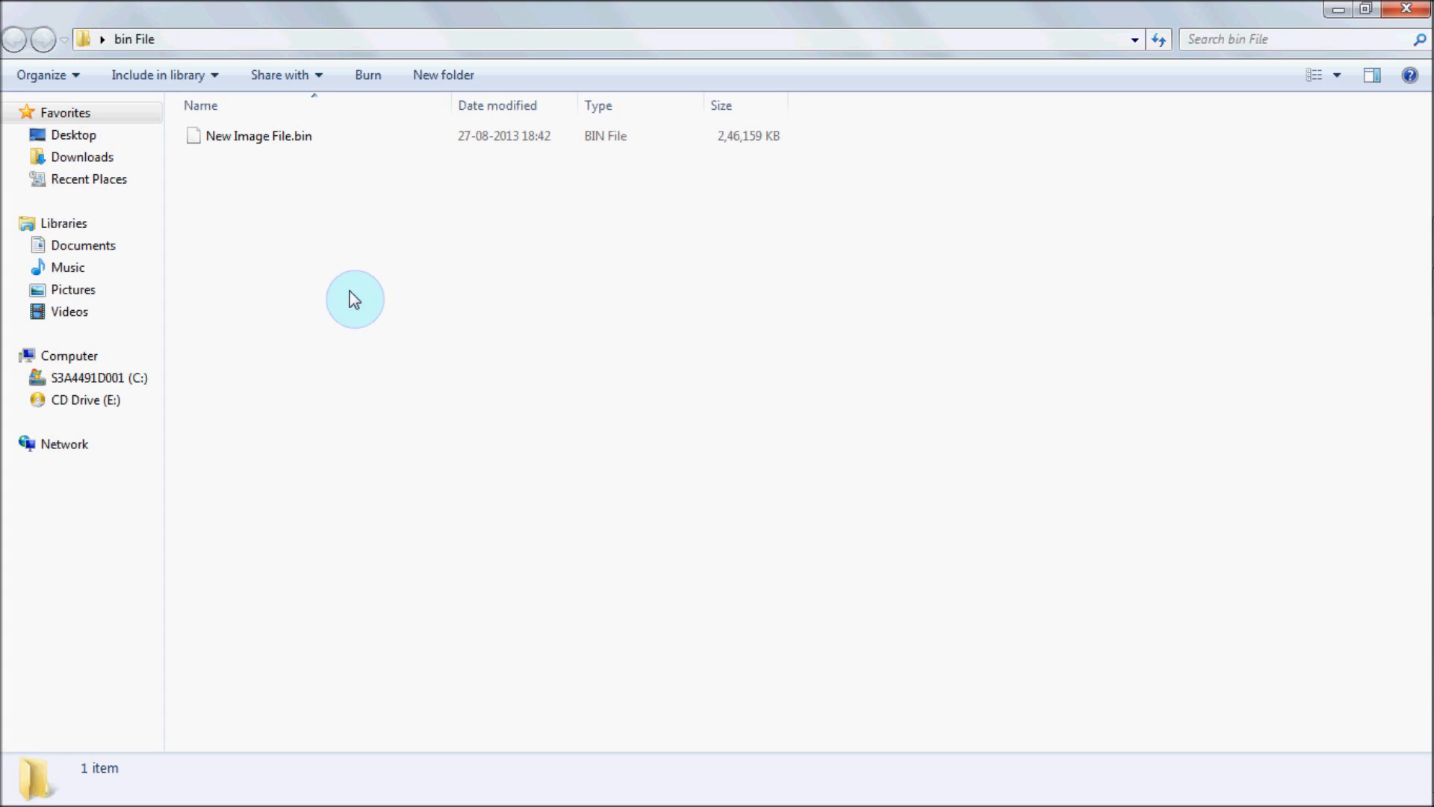
pyautogui.click(260, 135)
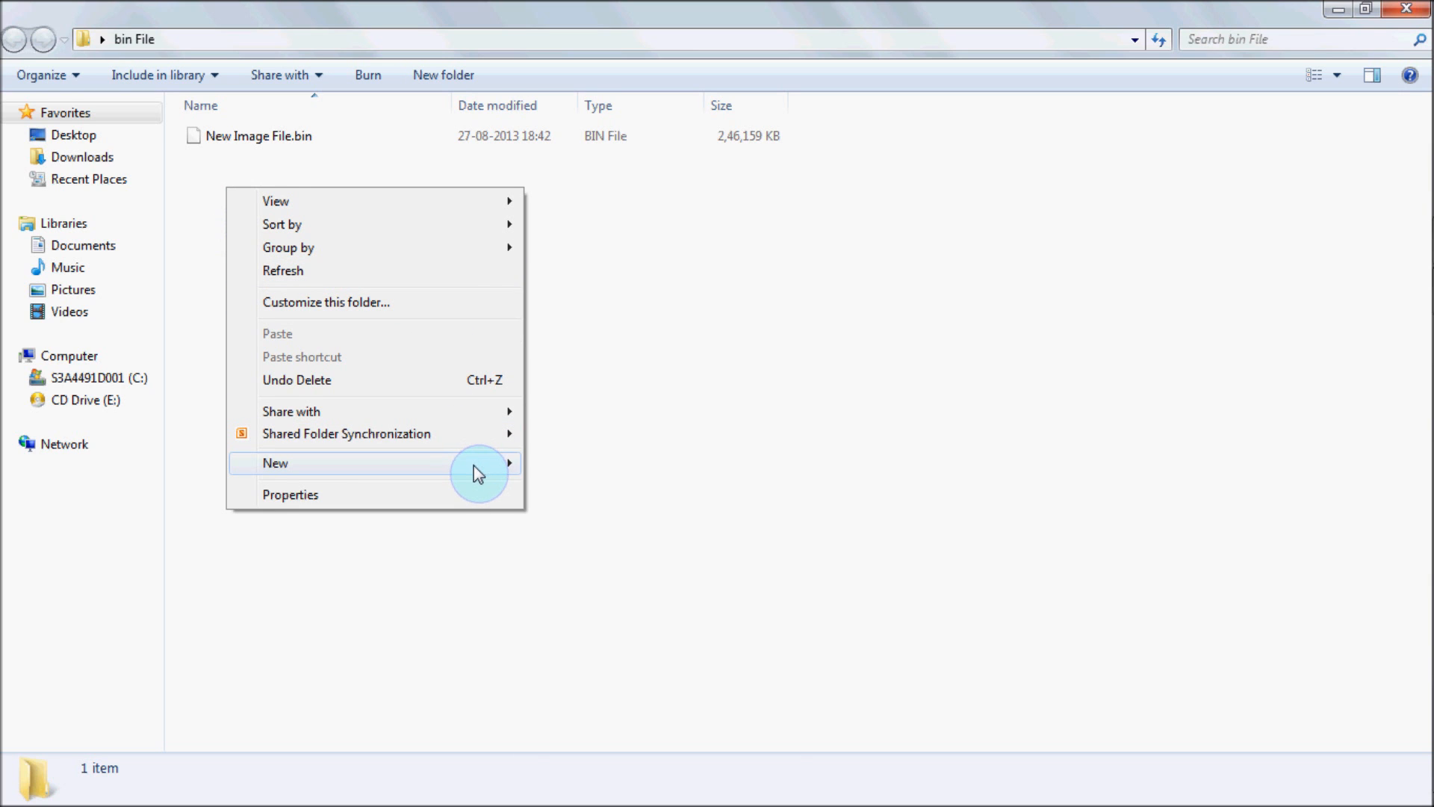
pyautogui.click(275, 463)
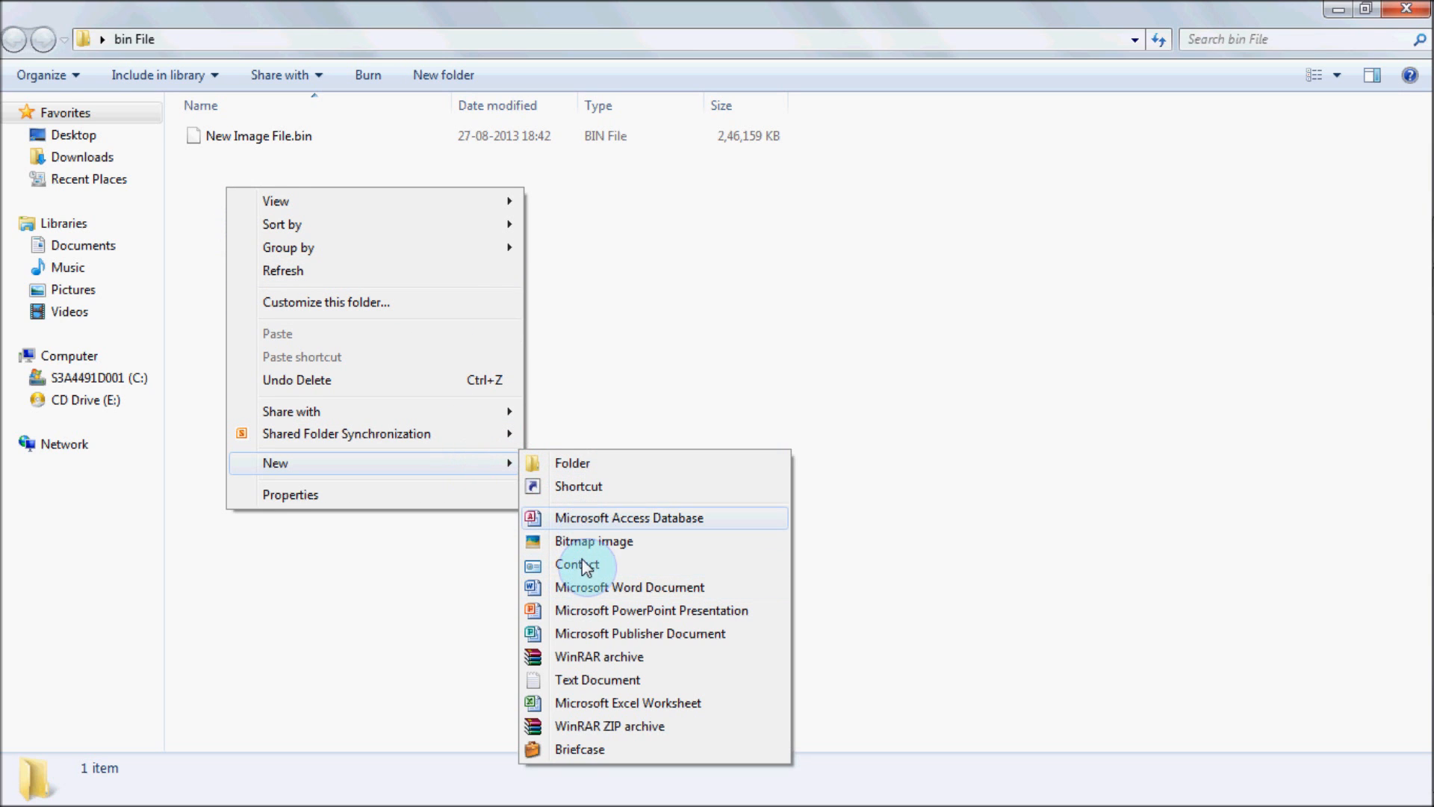
pyautogui.click(596, 680)
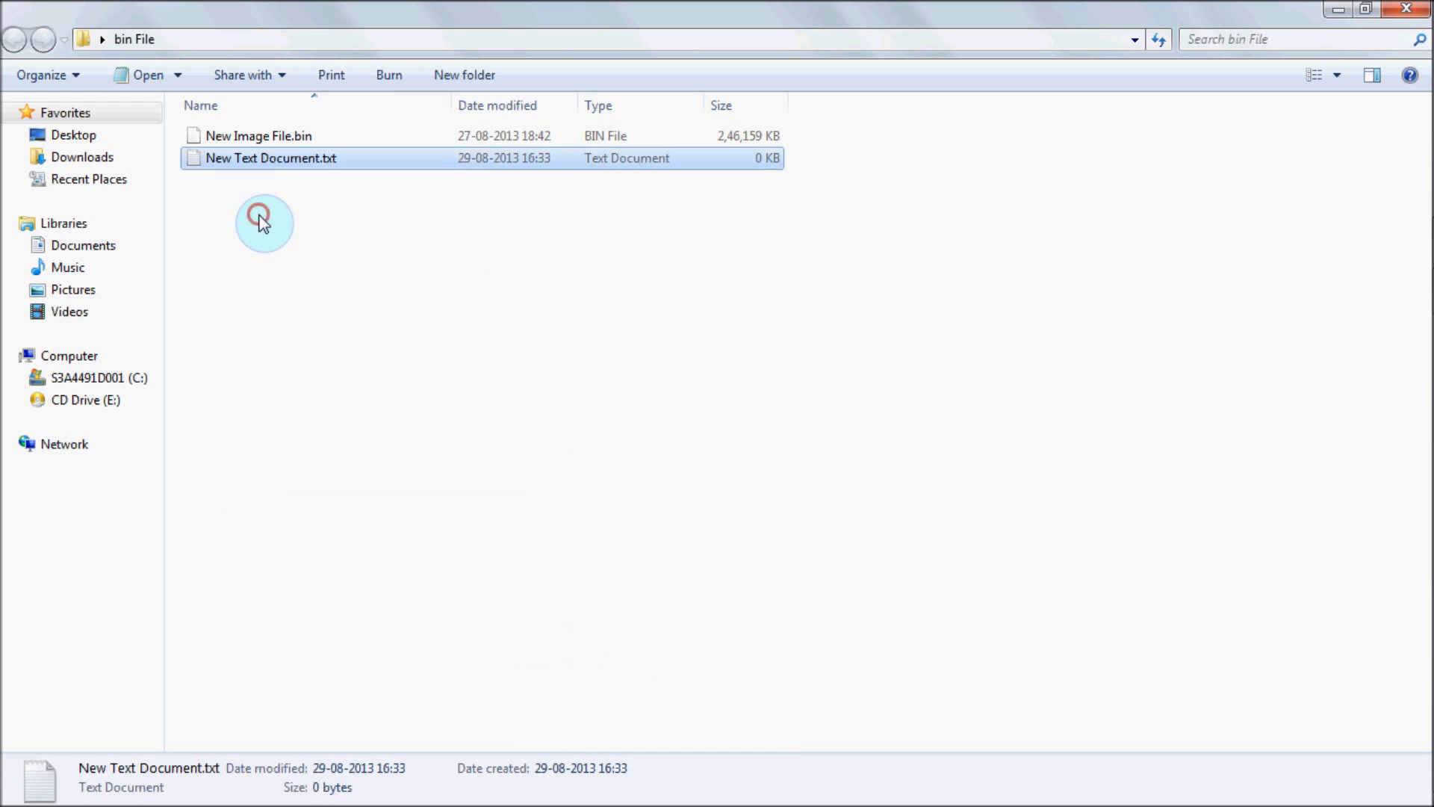
# - Paste the three-line cue sheet into New Text Document.txt and check the New Image File.bin name
pyautogui.doubleClick(269, 159)
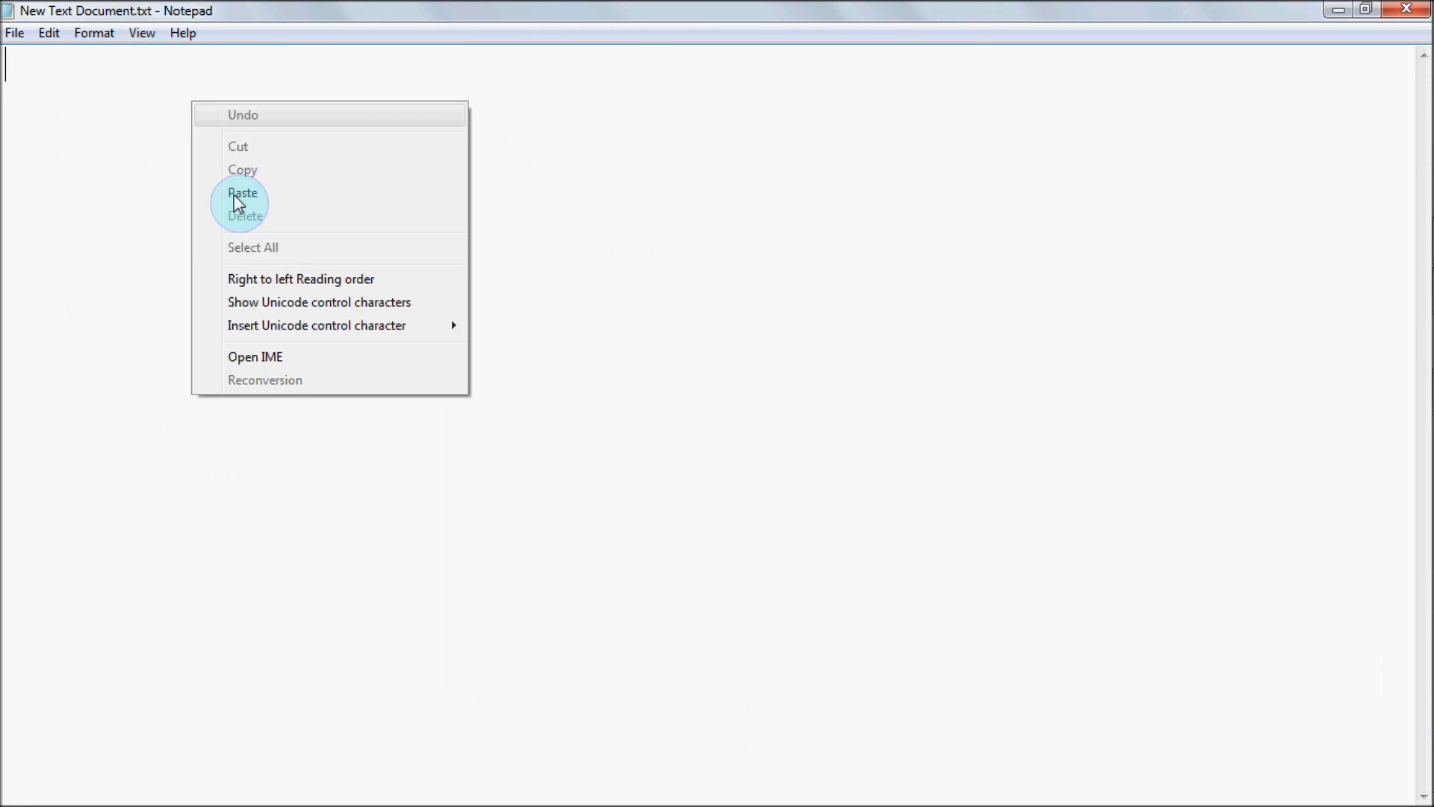
pyautogui.click(242, 193)
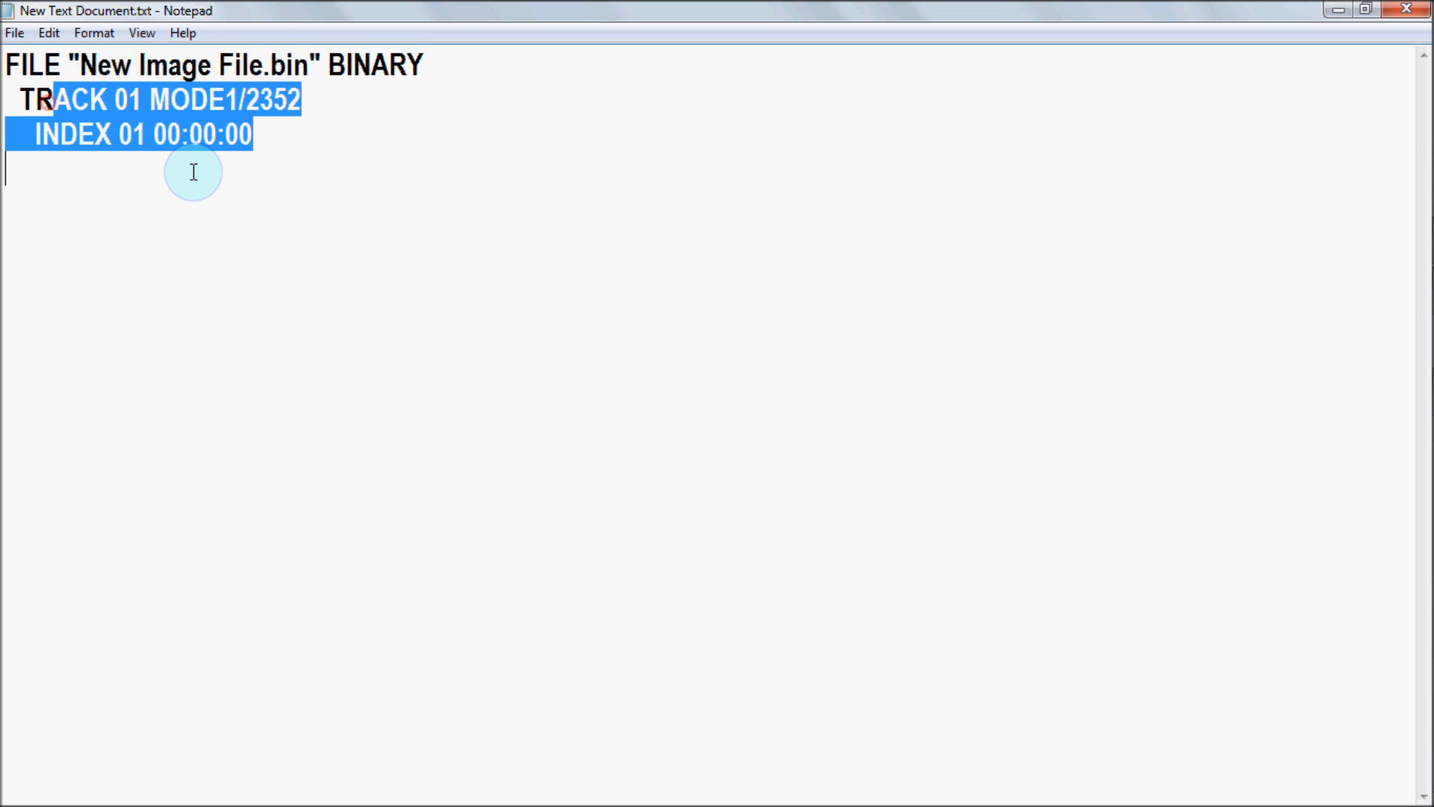
pyautogui.click(85, 149)
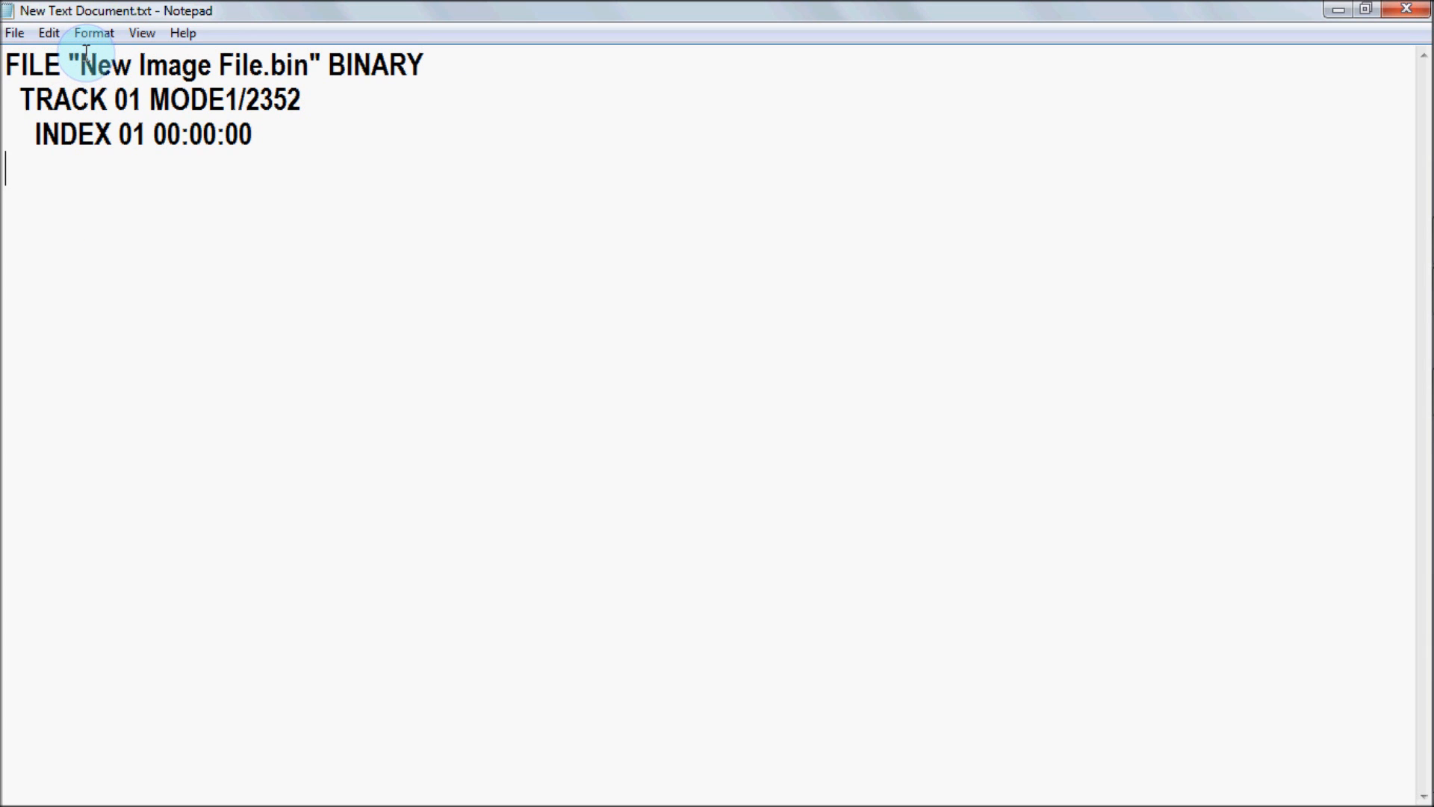
pyautogui.moveTo(87, 64); pyautogui.dragTo(211, 65)
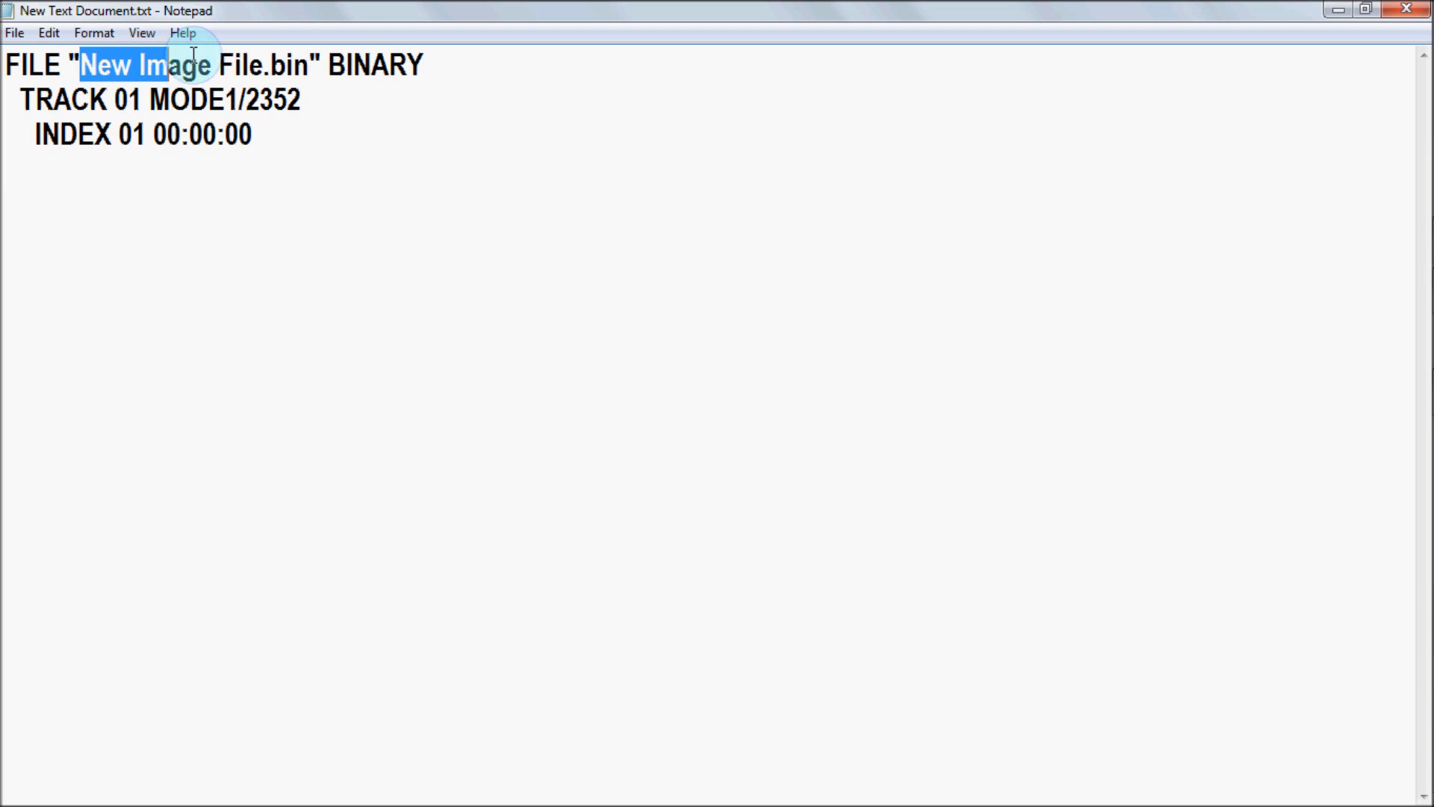
pyautogui.moveTo(101, 64); pyautogui.dragTo(309, 64)
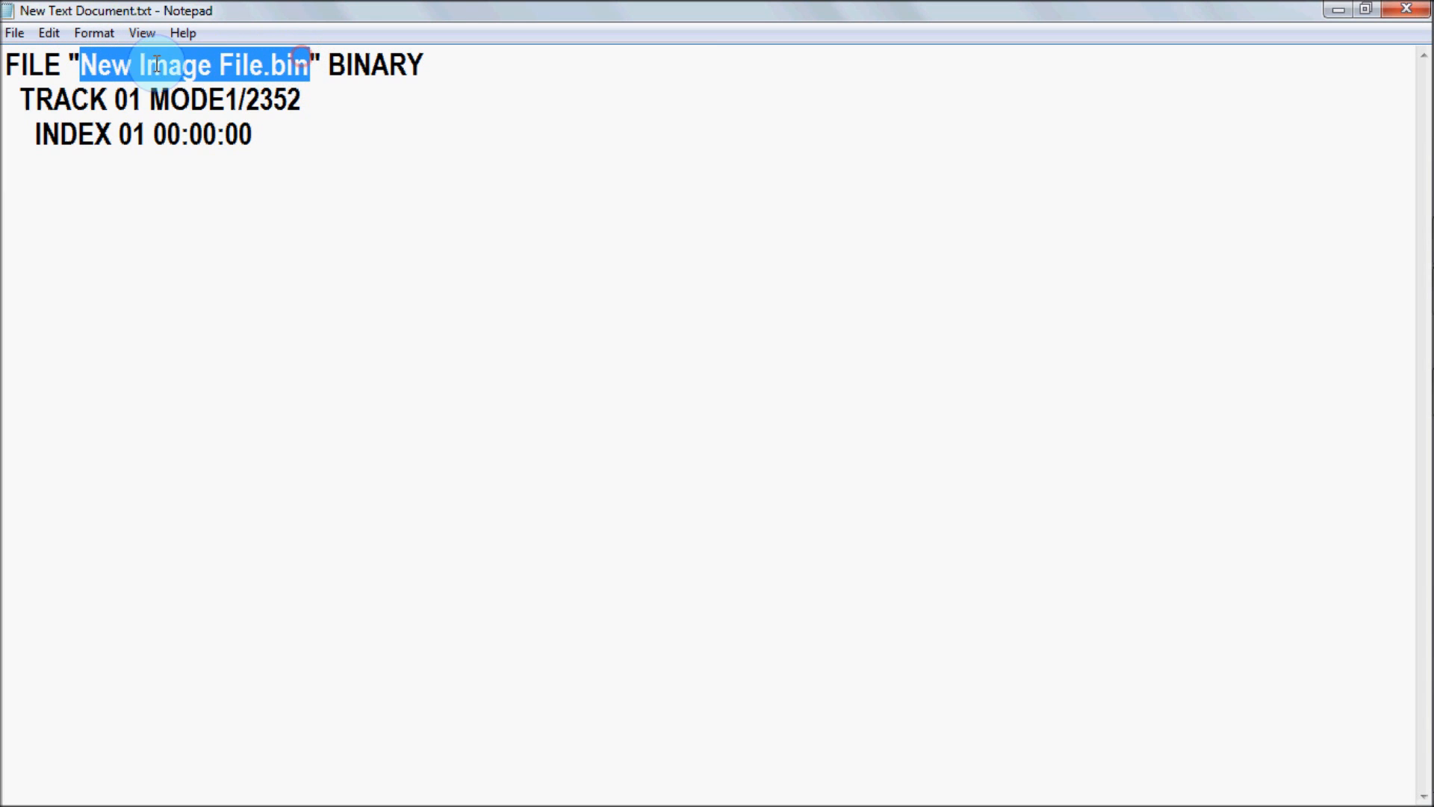
pyautogui.moveTo(325, 138)
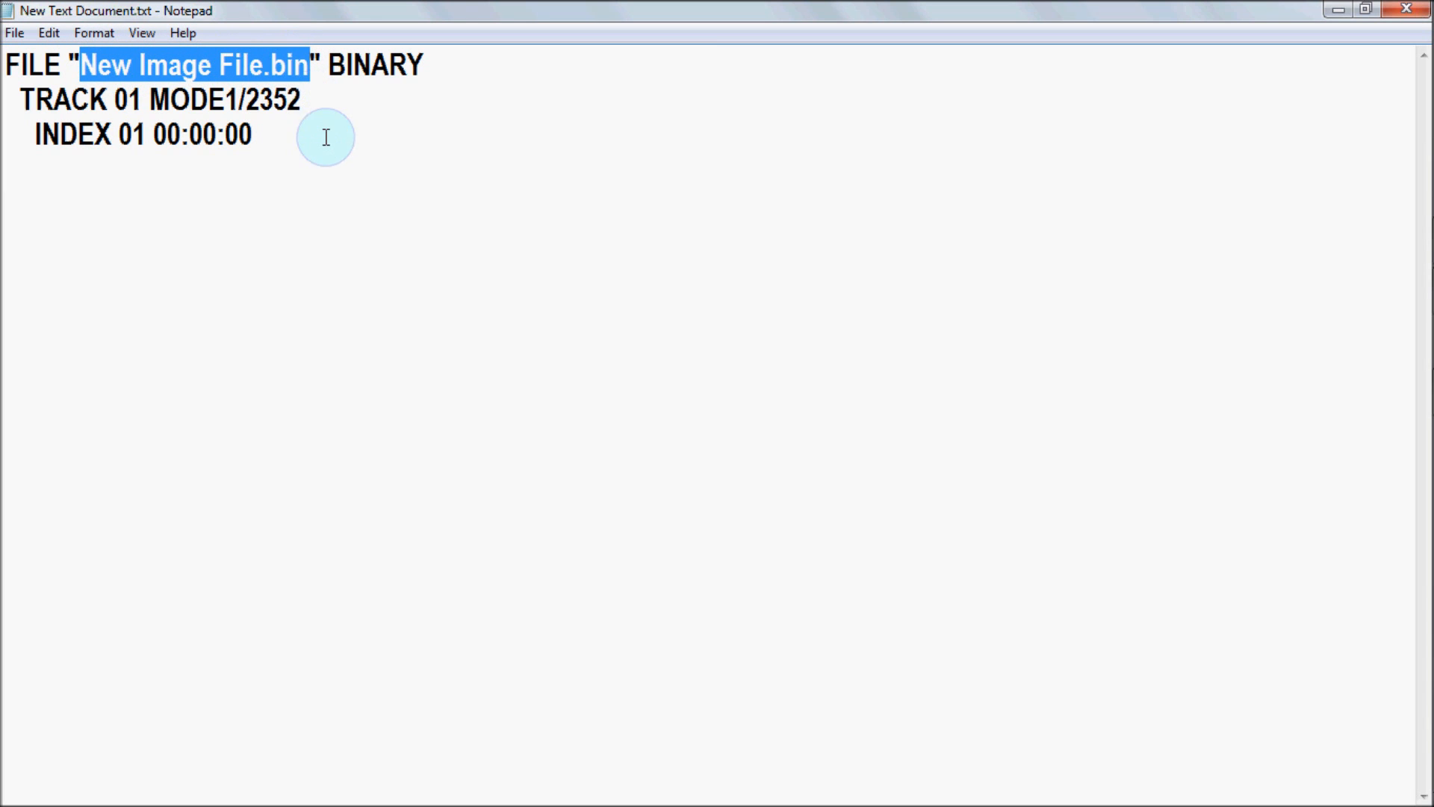
pyautogui.click(309, 65)
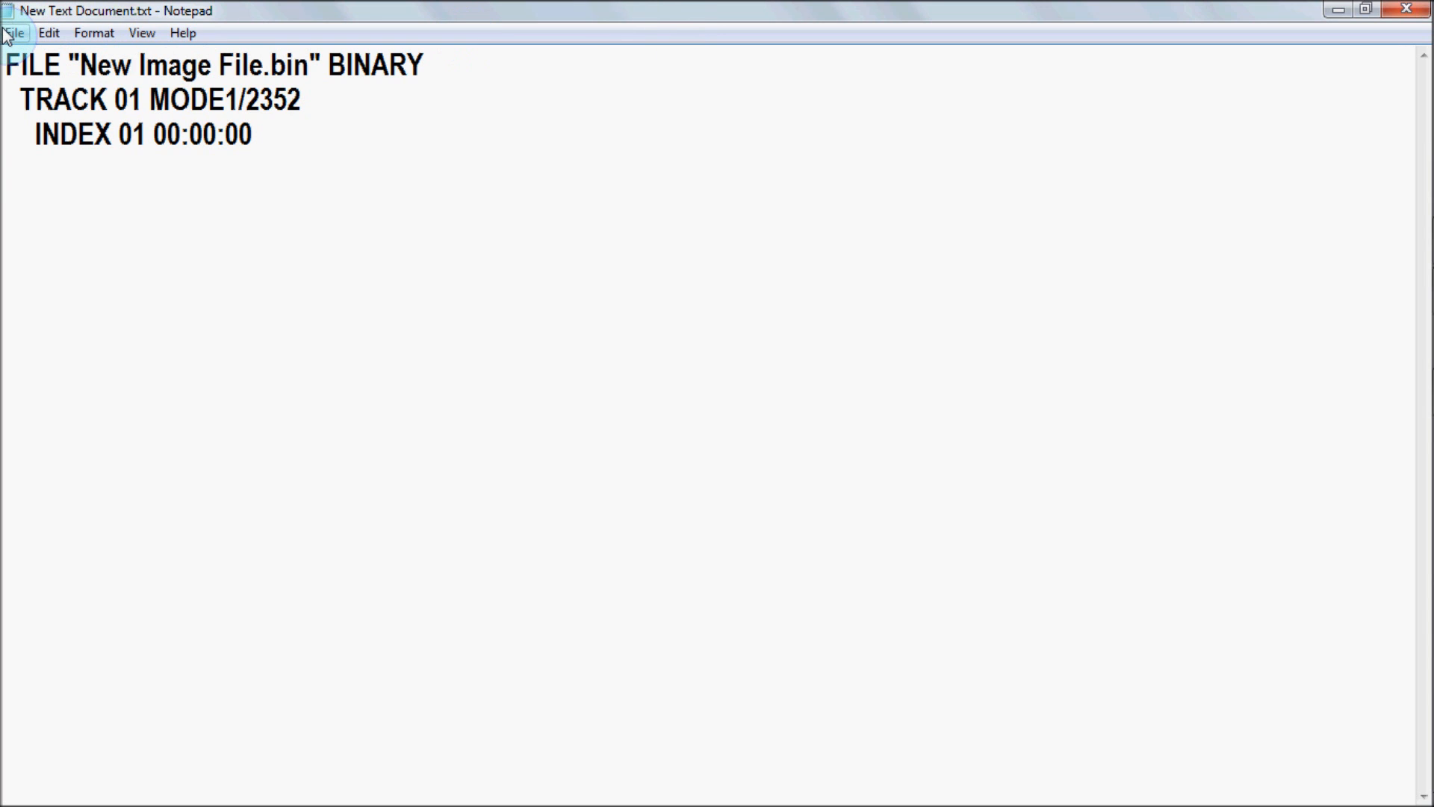
# - Save the cue text as New Image File.cue with Save as type set to All Files
pyautogui.click(13, 32)
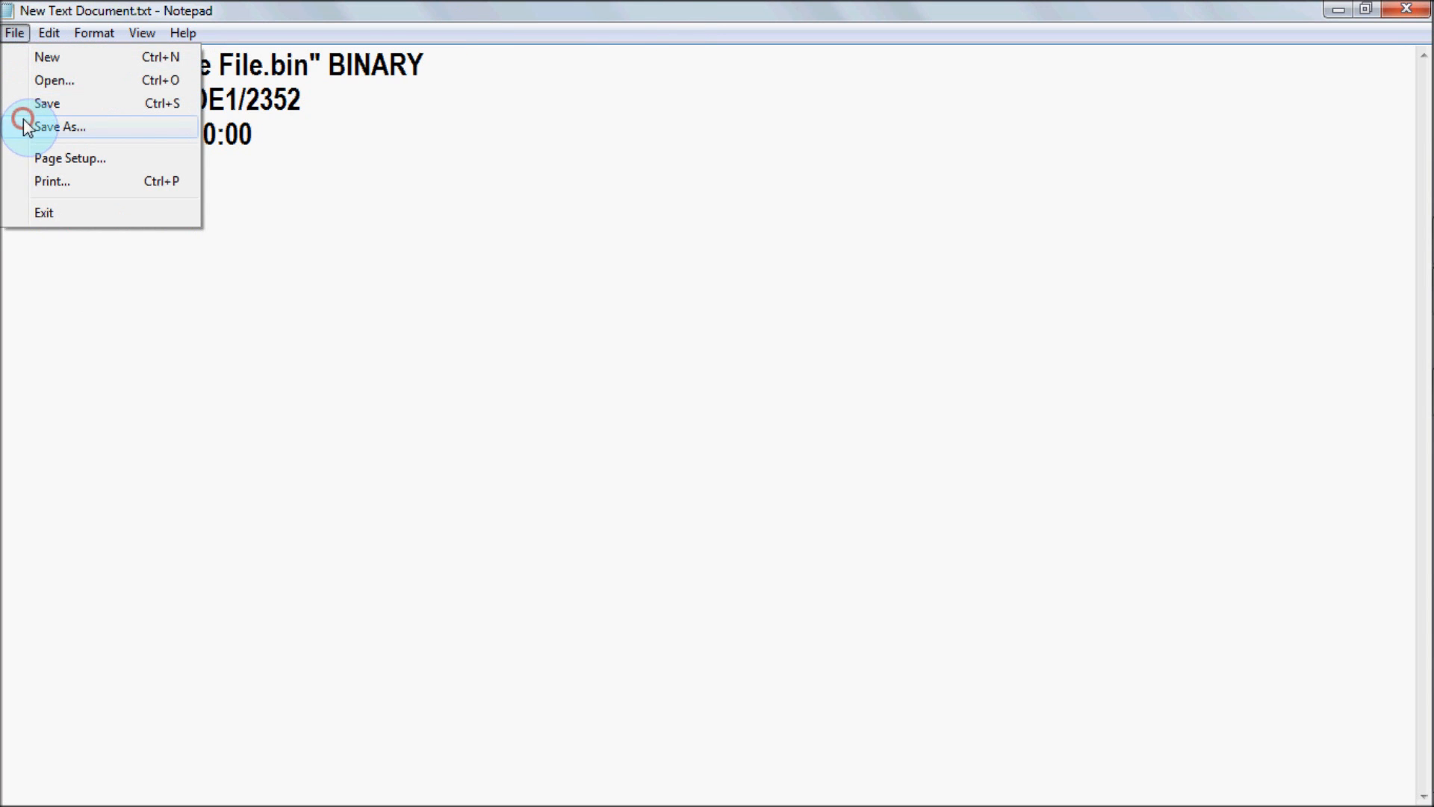
pyautogui.click(60, 127)
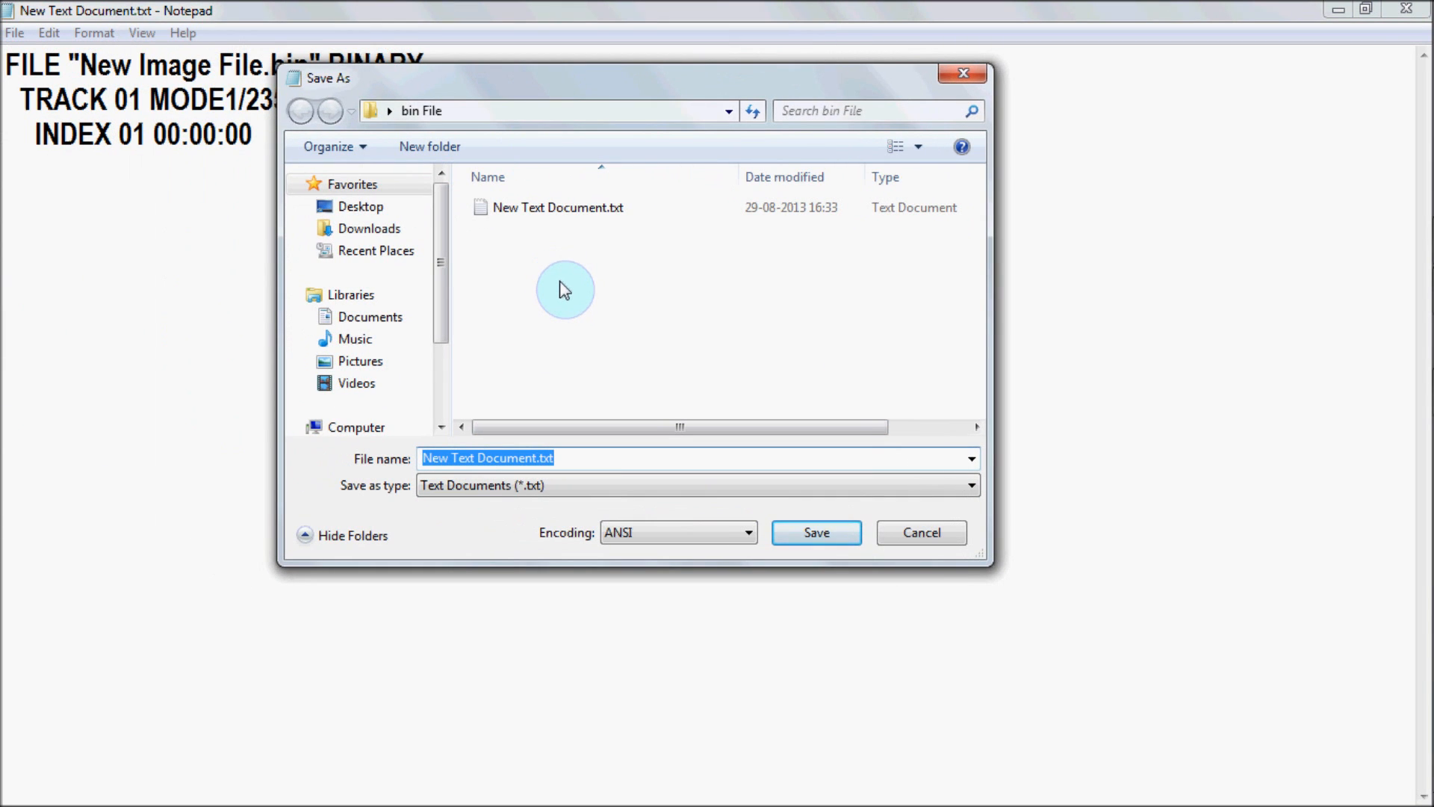
pyautogui.write('ne')
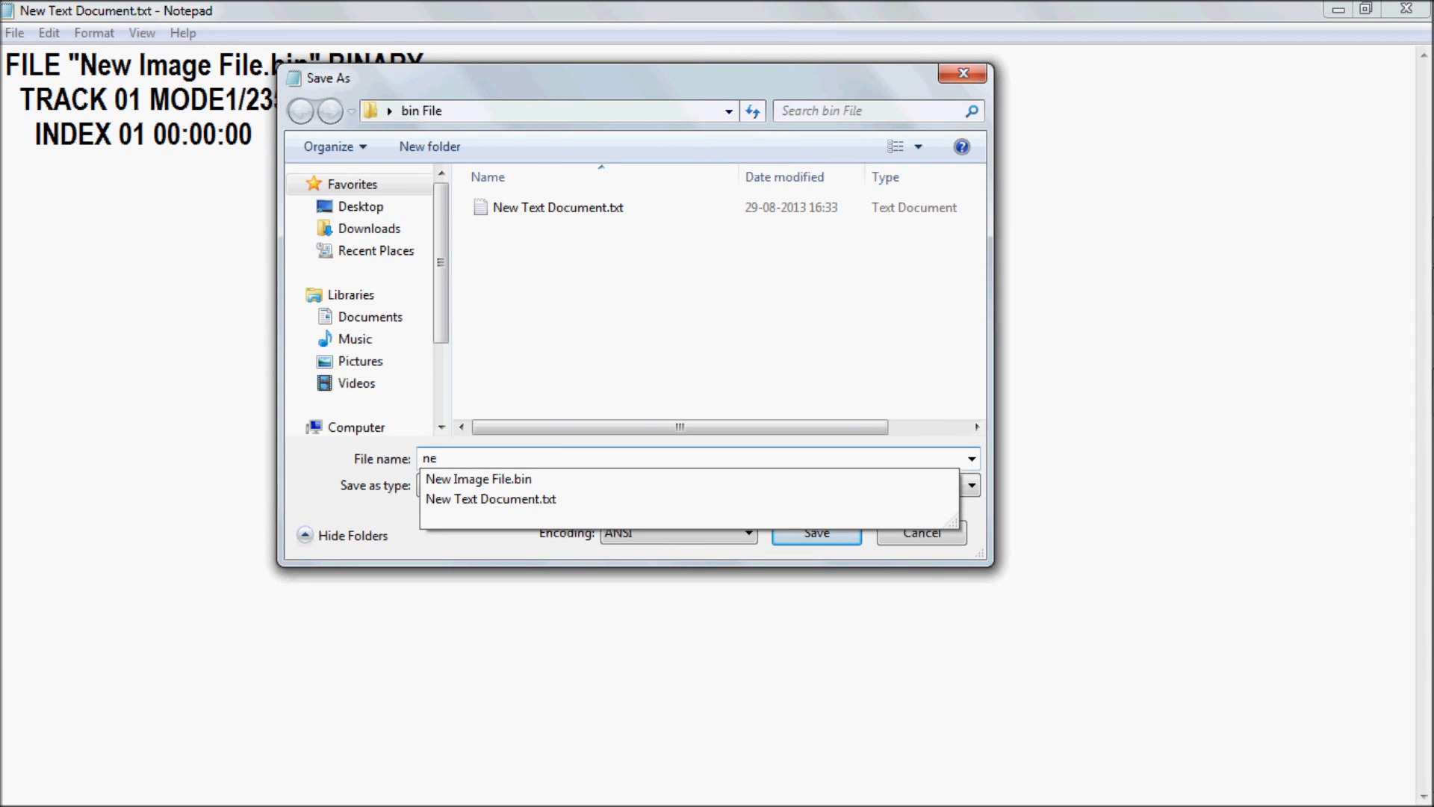
pyautogui.moveTo(478, 478)
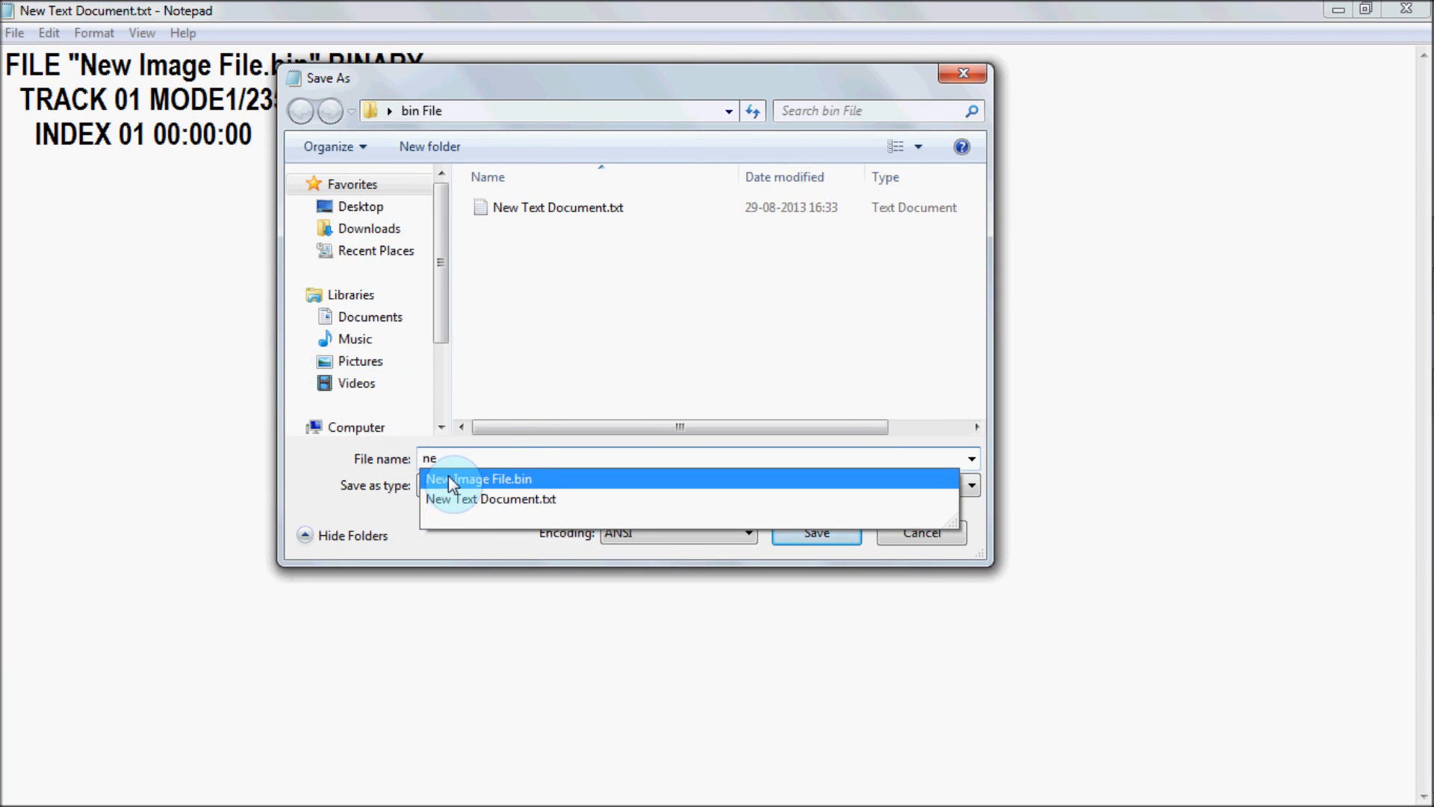
pyautogui.click(481, 478)
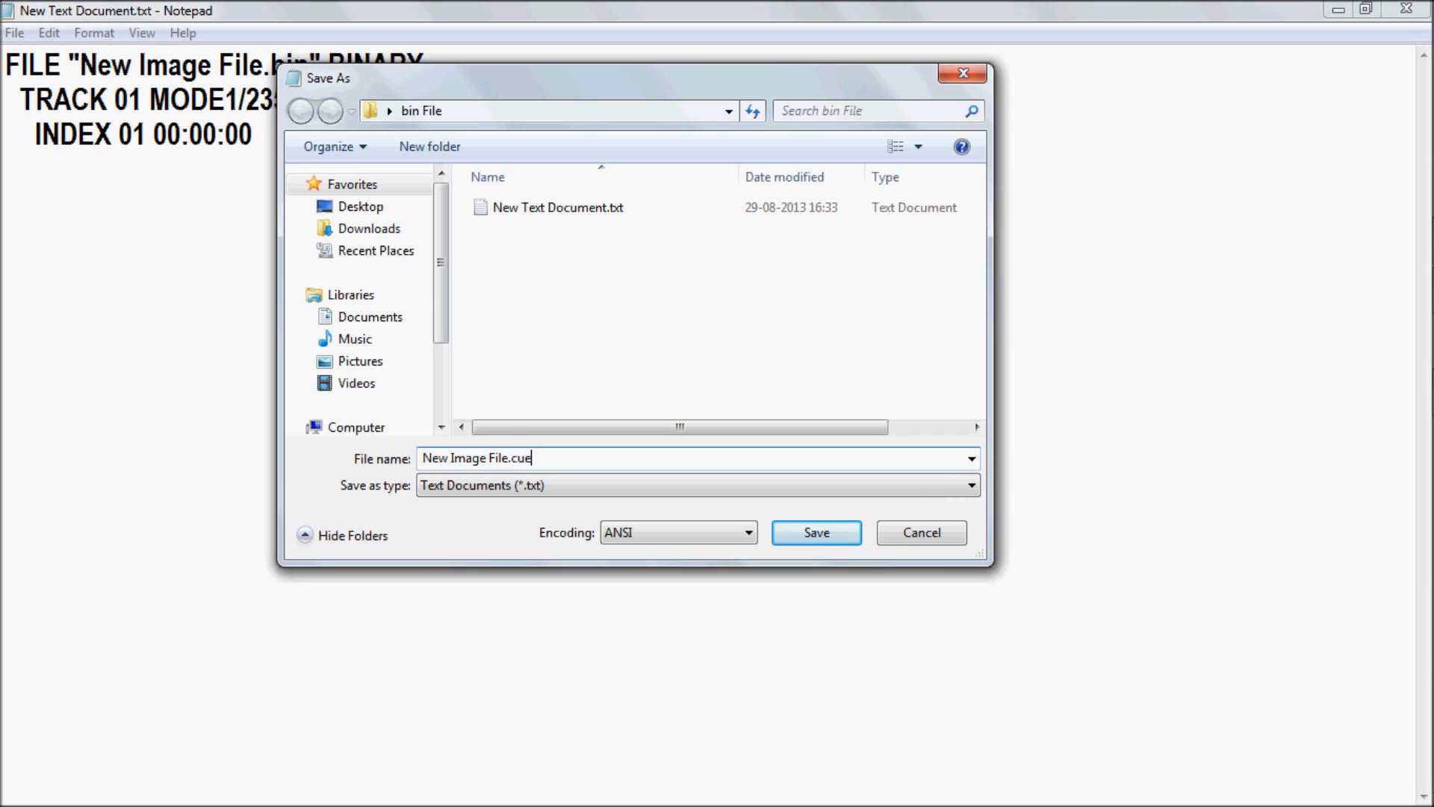
pyautogui.click(549, 485)
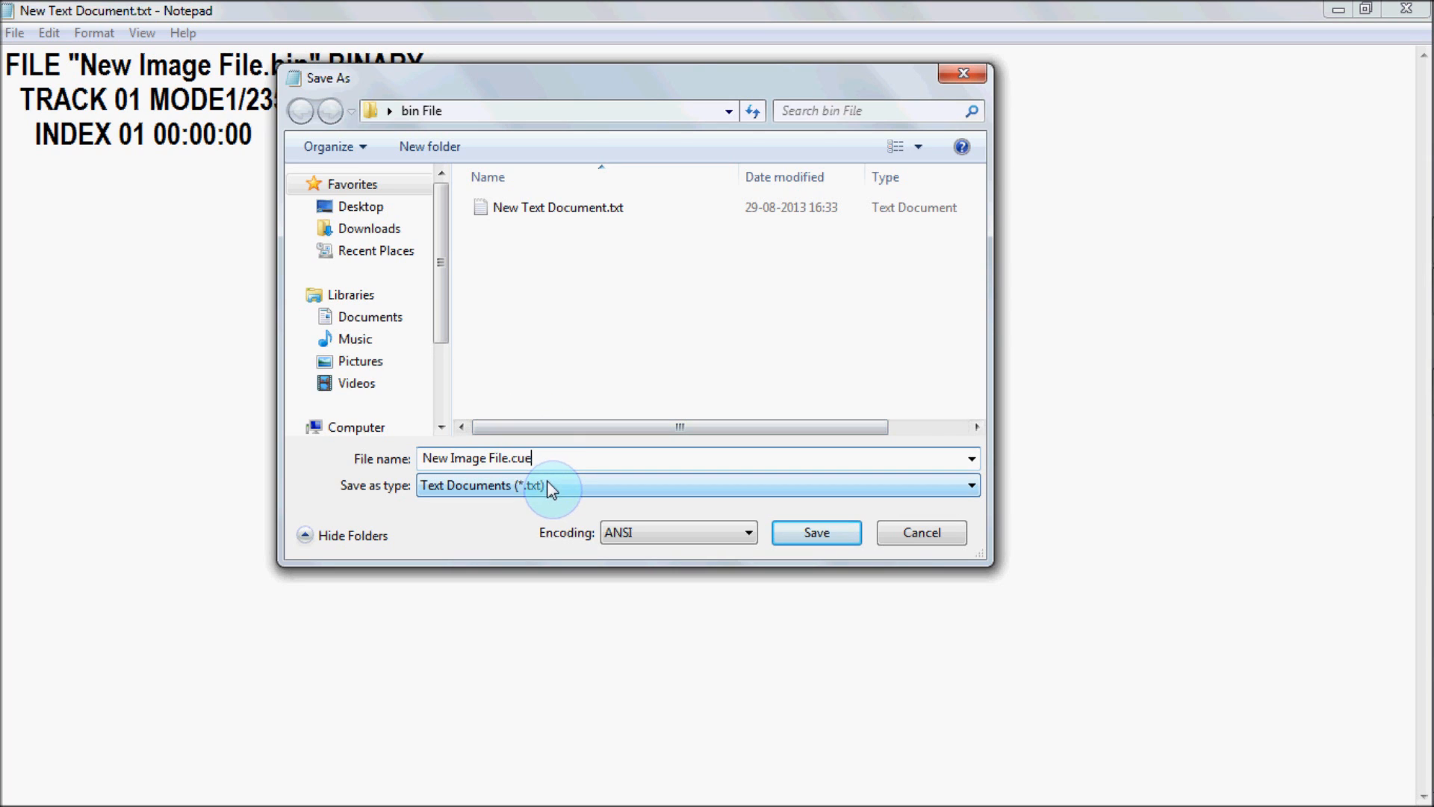
pyautogui.click(695, 484)
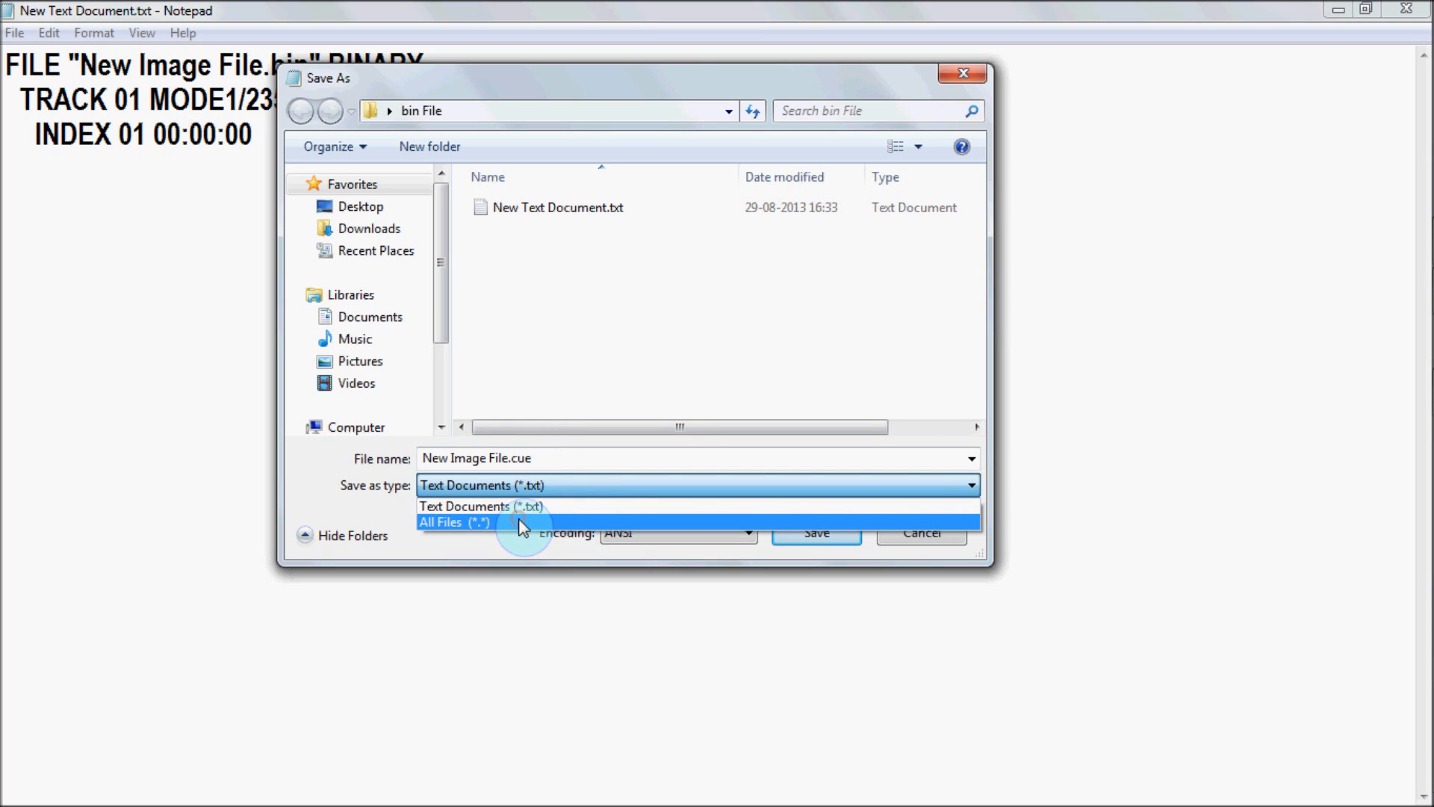
pyautogui.click(455, 521)
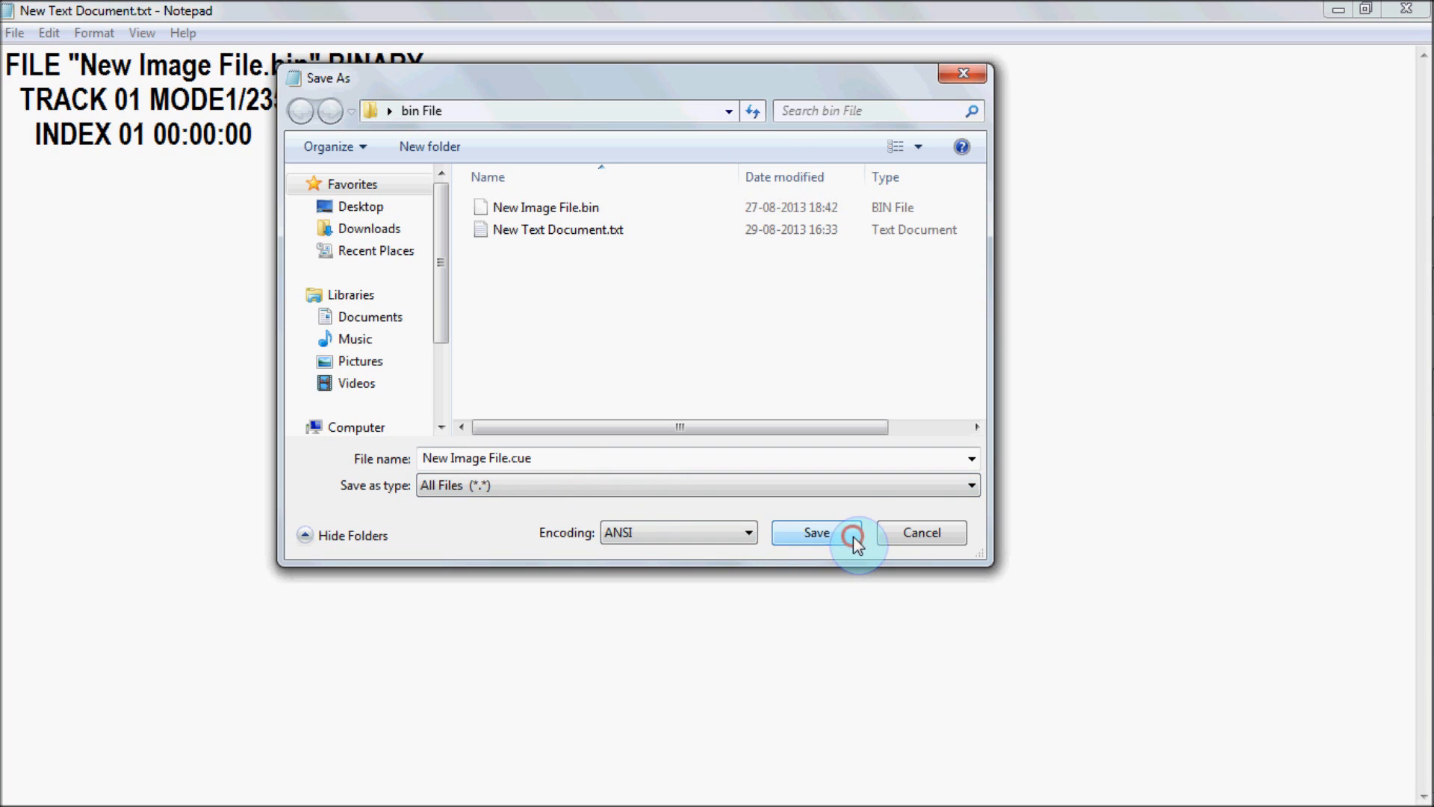
pyautogui.click(815, 533)
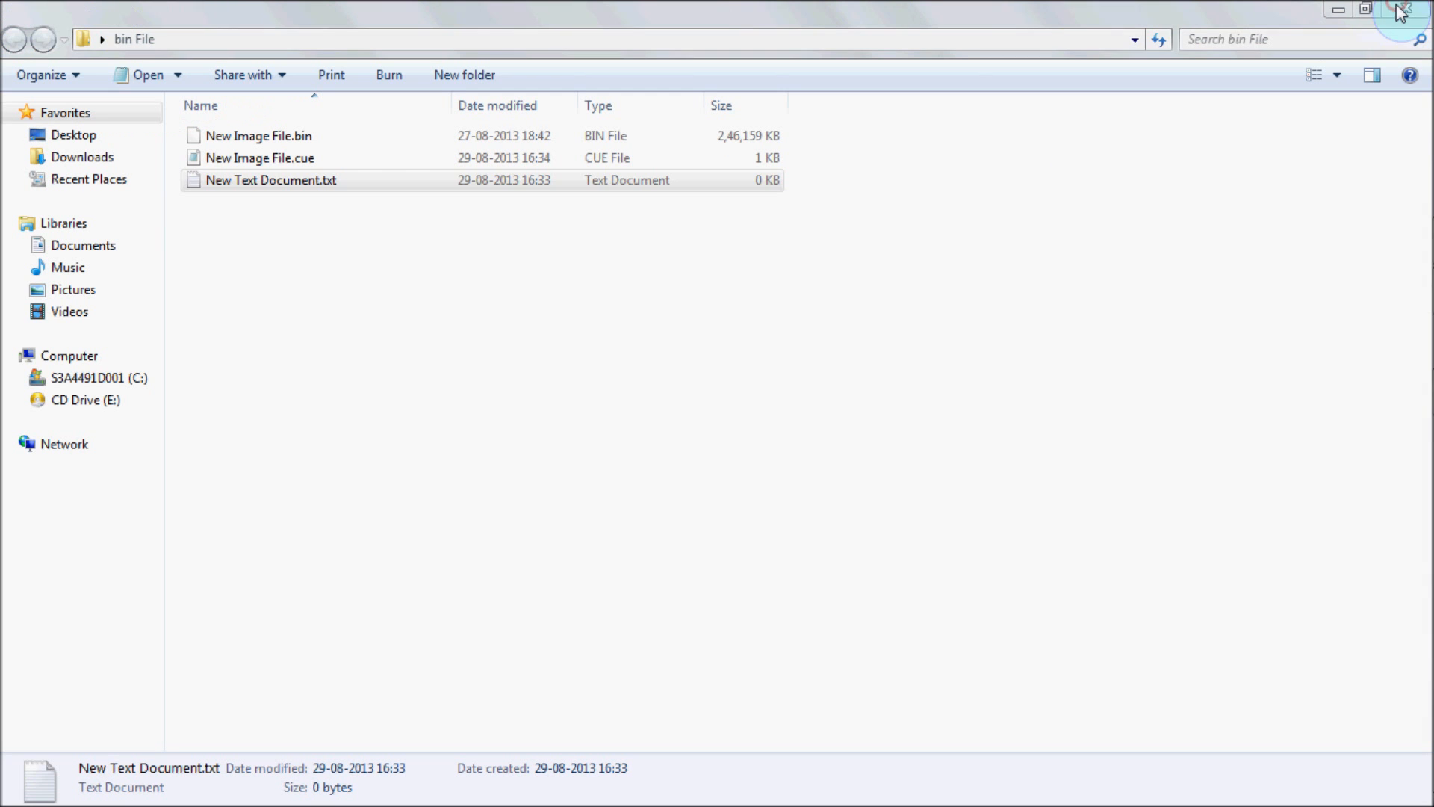
# - Delete New Text Document.txt from bin File, confirming the move to the Recycle Bin
pyautogui.click(270, 179)
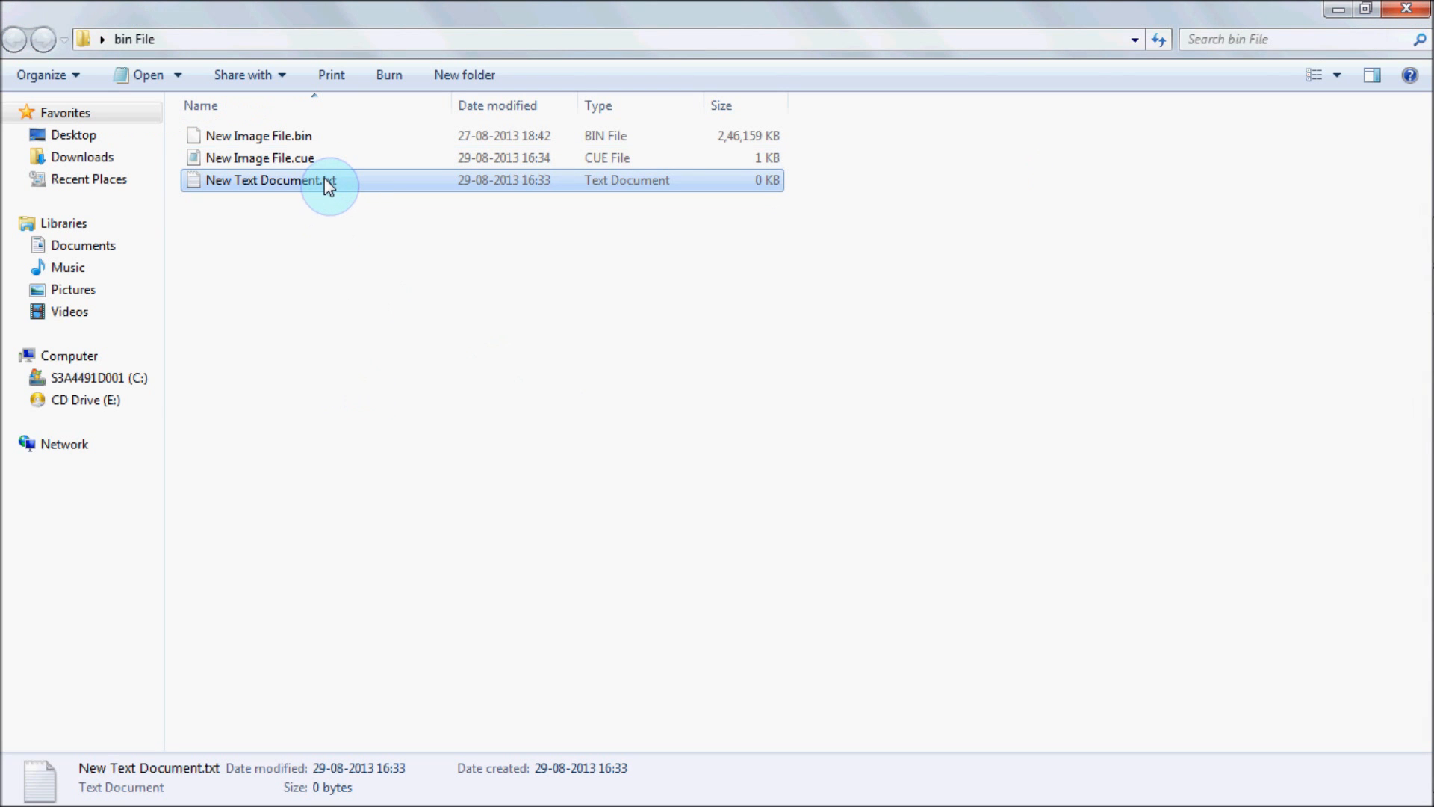
pyautogui.rightClick(274, 180)
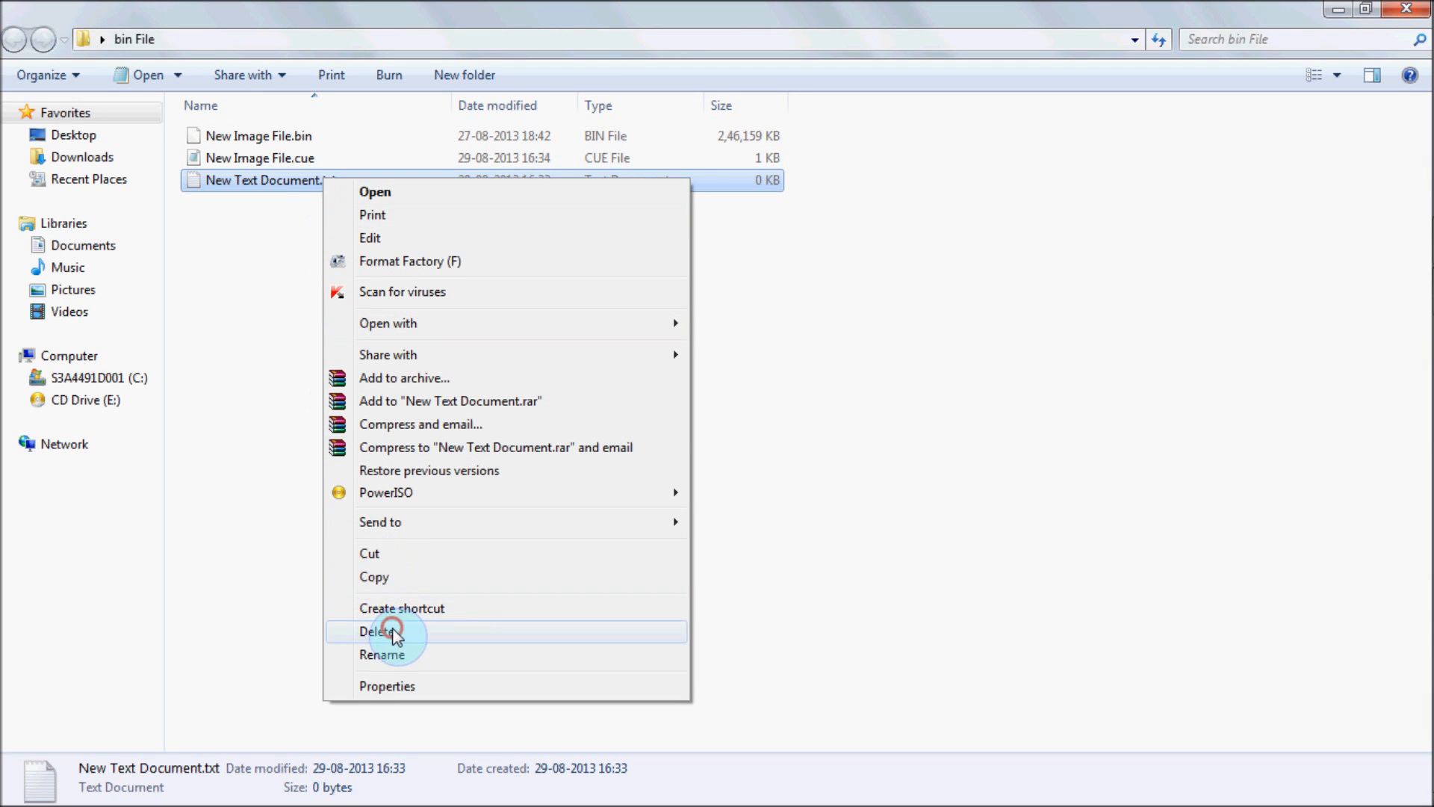
pyautogui.click(376, 632)
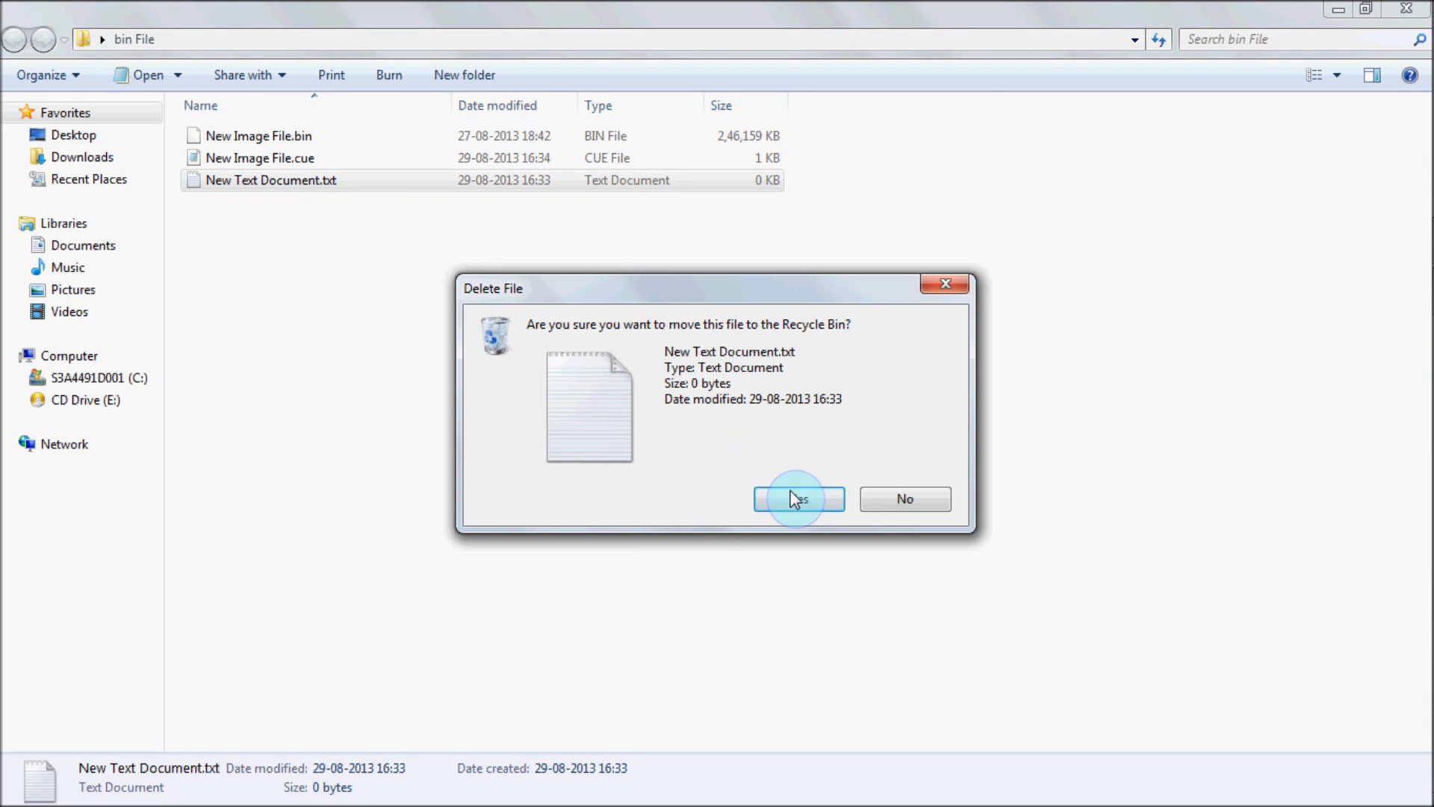
pyautogui.click(797, 498)
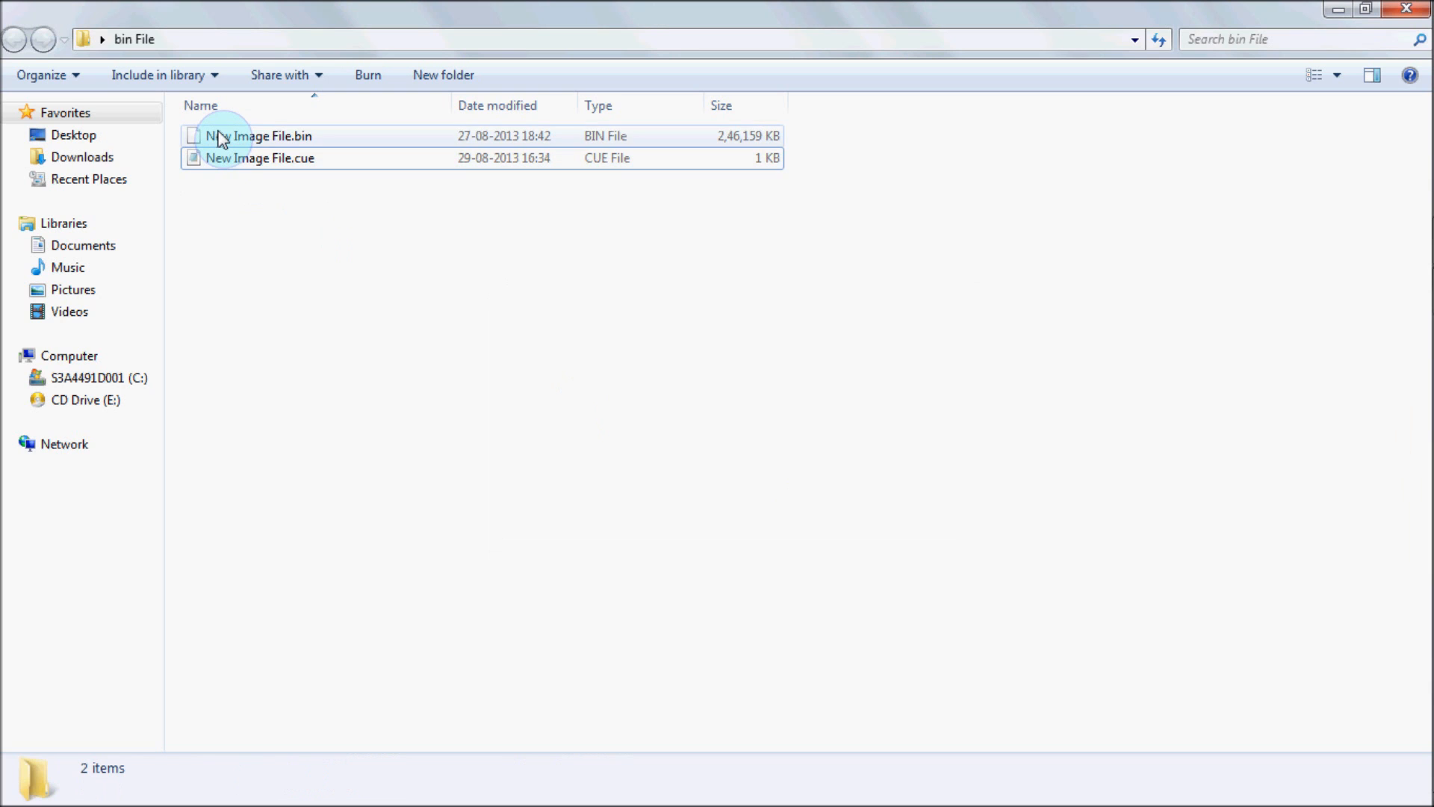
# - Bring up the context menu of New Image File.bin with its PowerISO mount options
pyautogui.rightClick(261, 135)
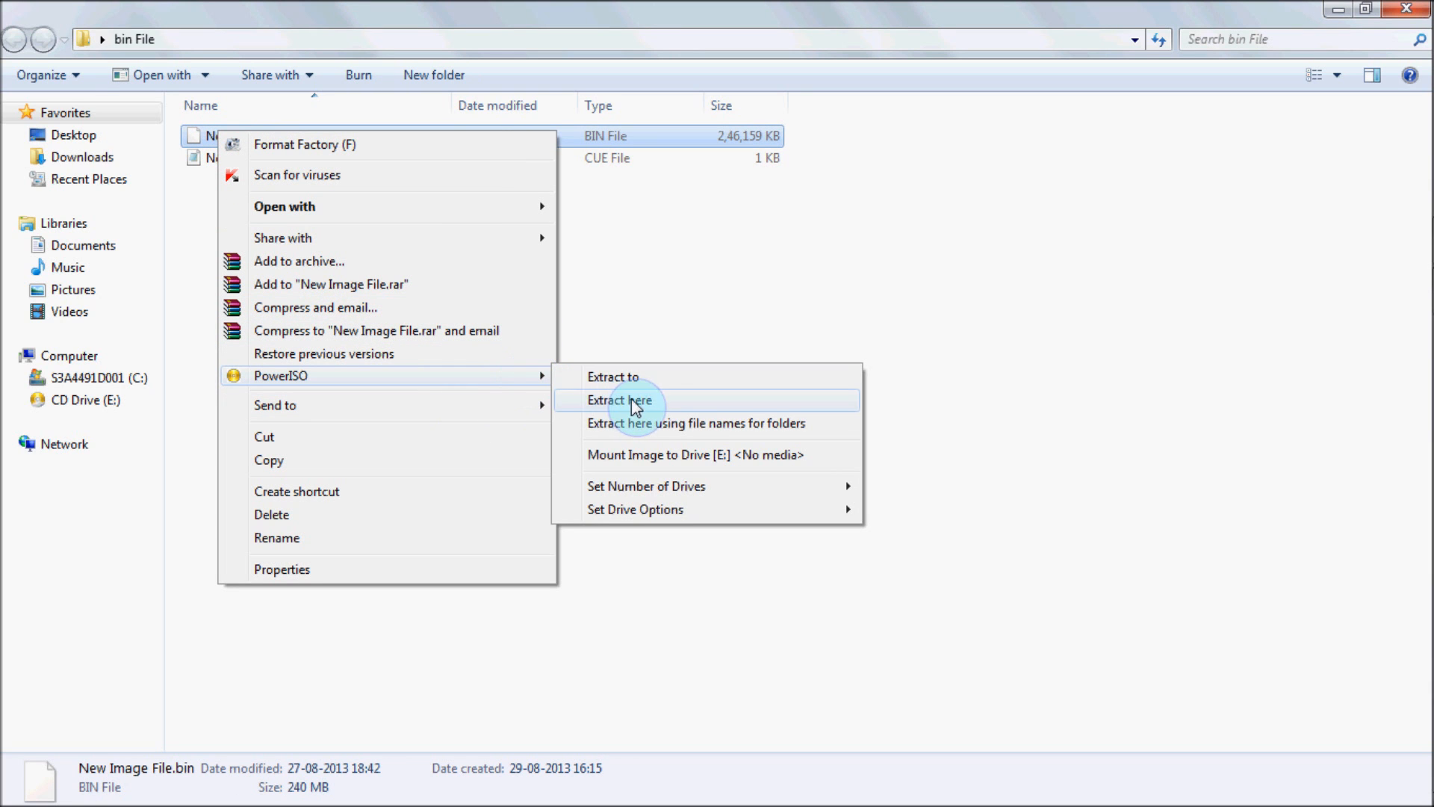
pyautogui.moveTo(792, 459)
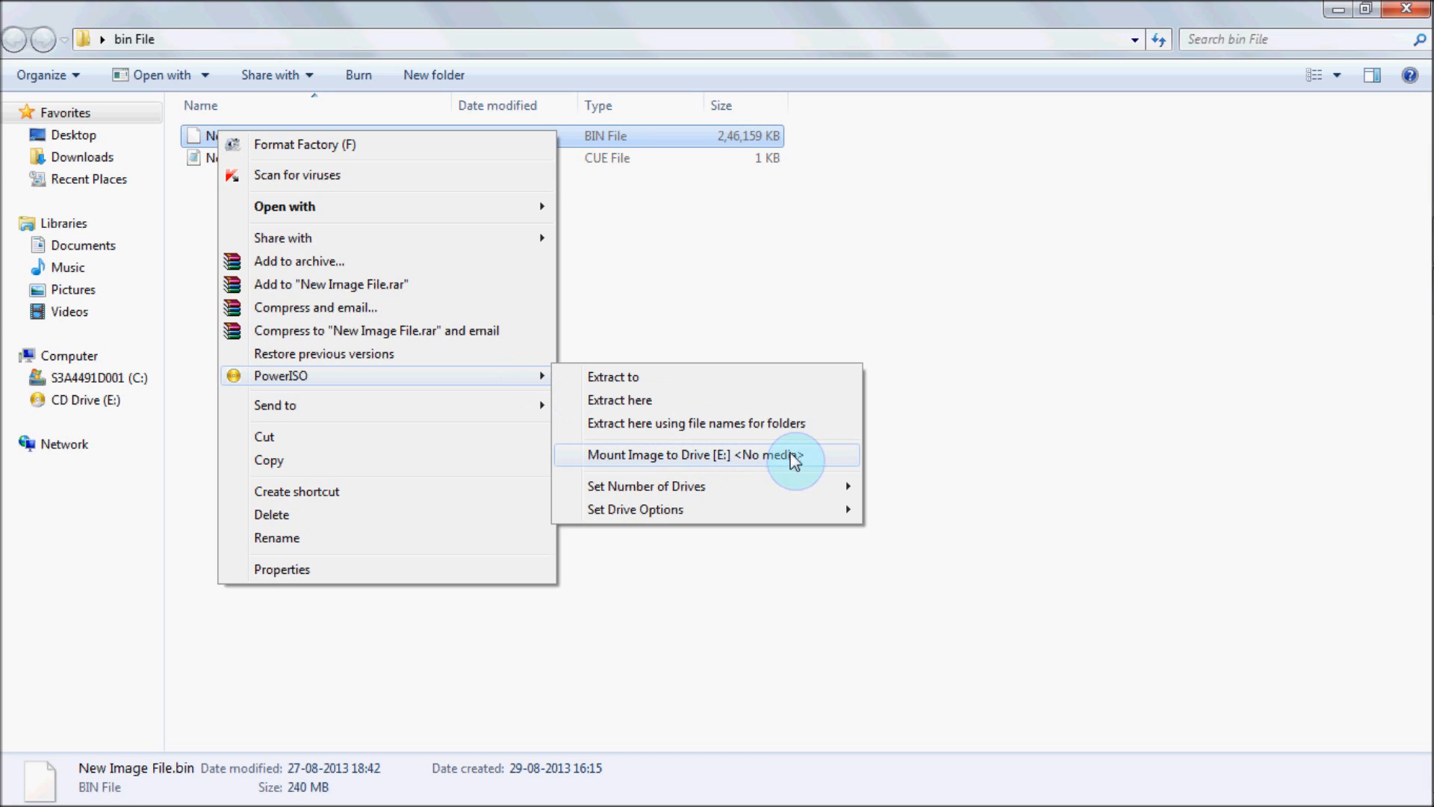
pyautogui.moveTo(721, 457)
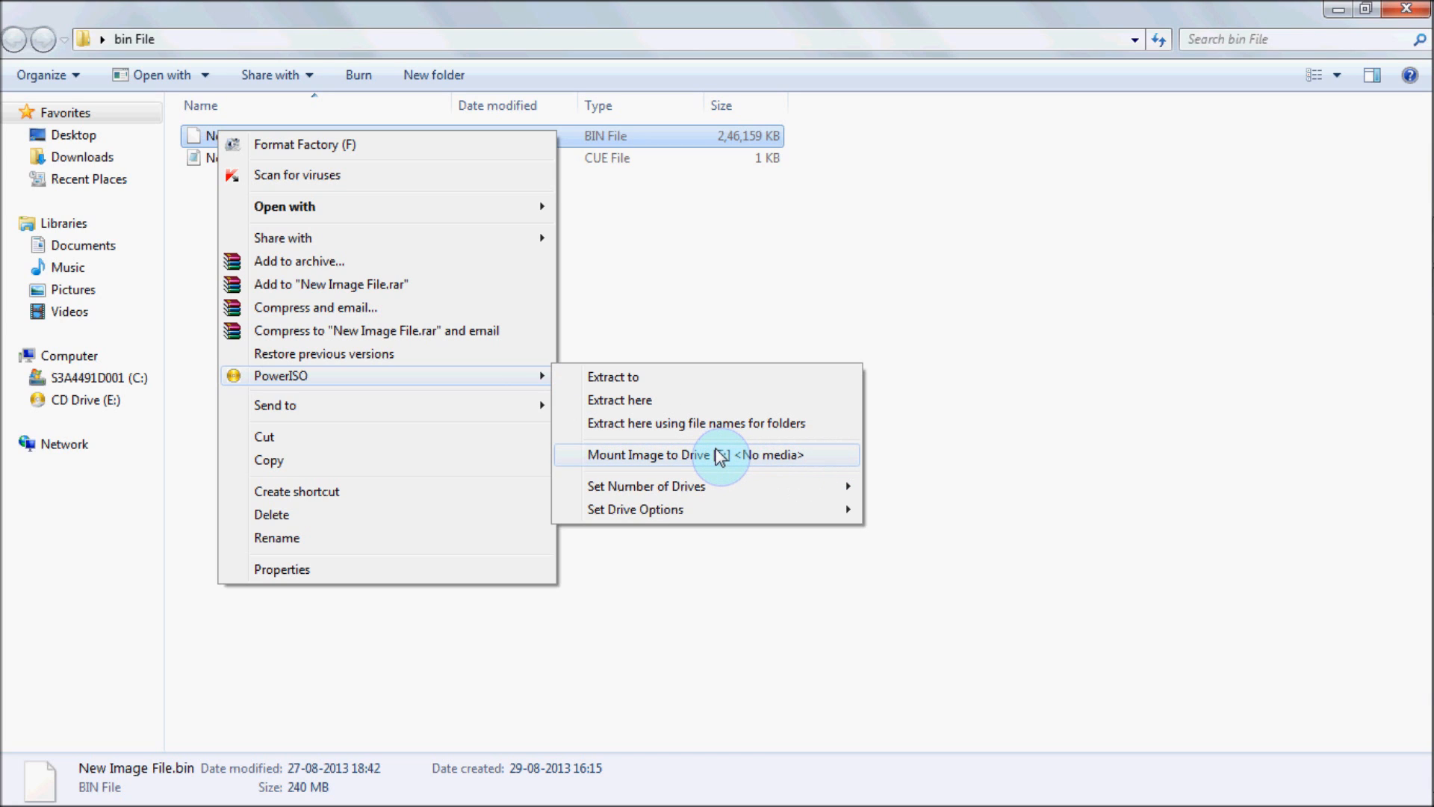
pyautogui.moveTo(717, 457)
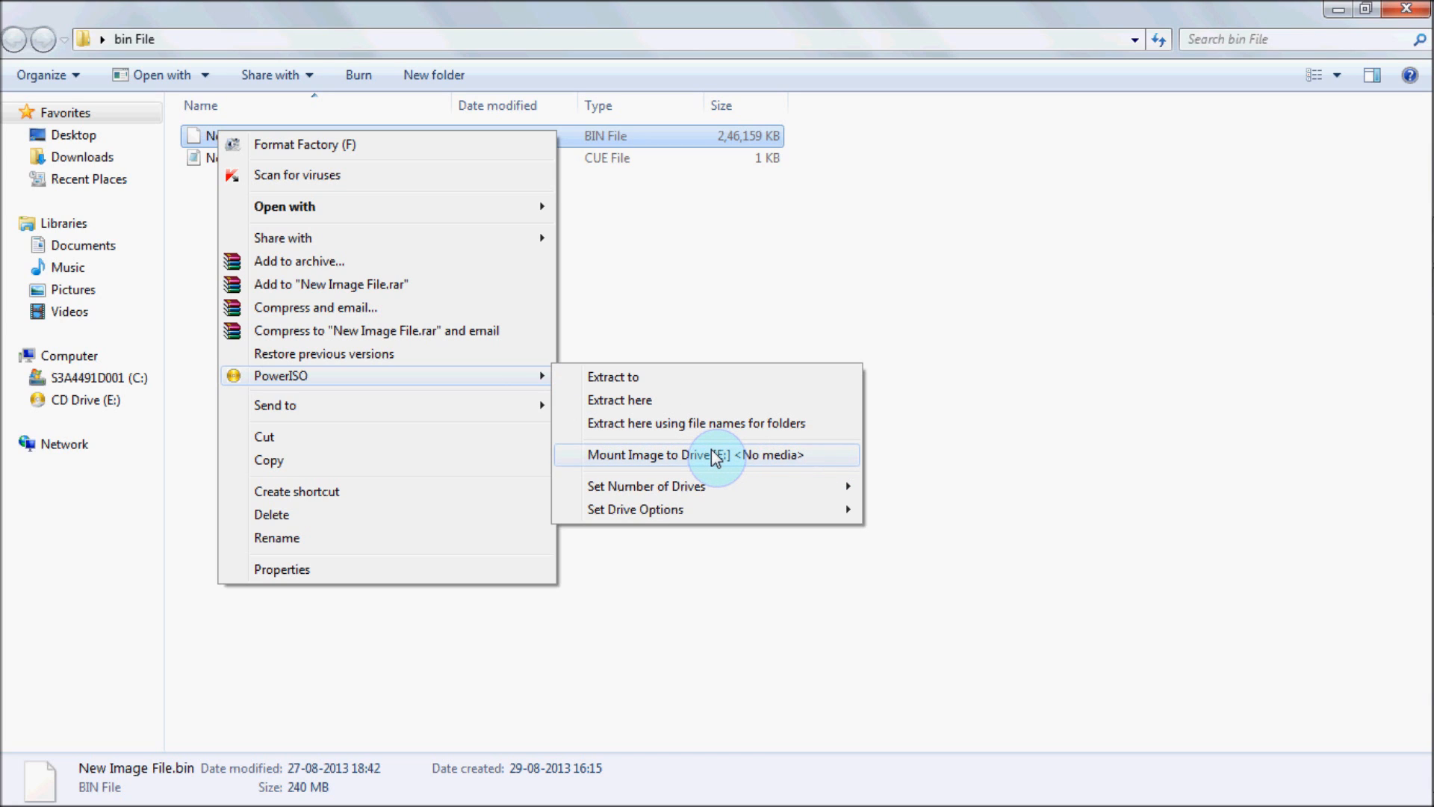
pyautogui.moveTo(653, 457)
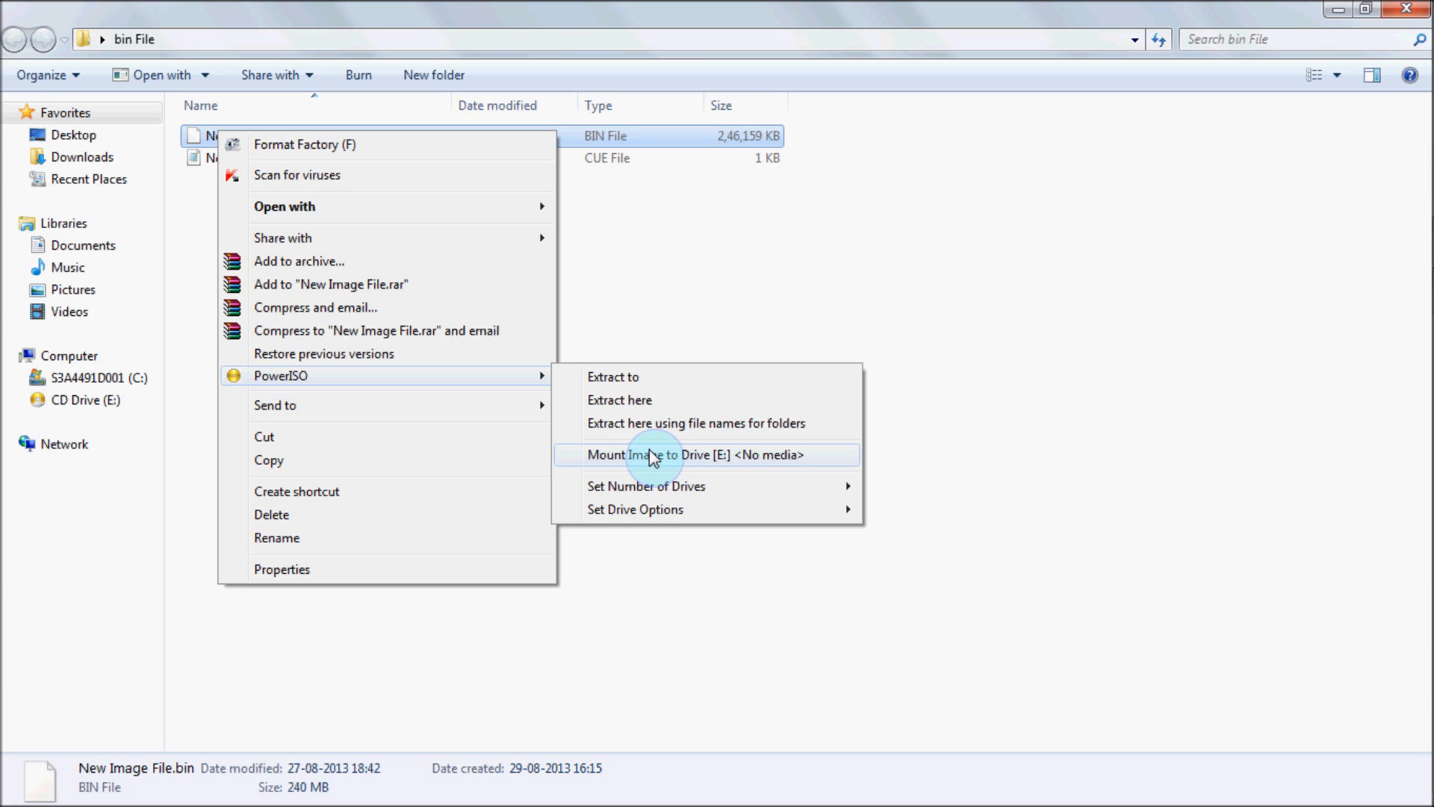